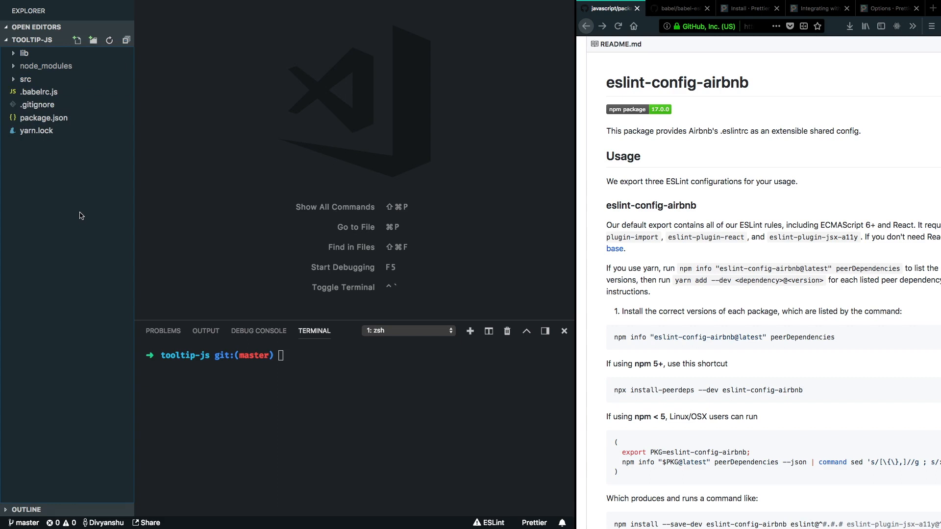
Create a new .editorconfig file in the project root
{"action": "right_click", "coordinate": [82, 215]}
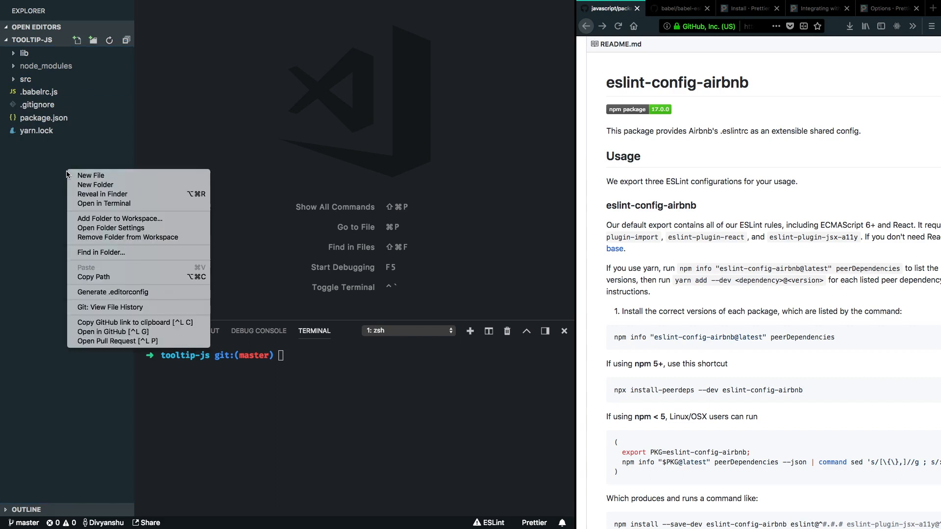
{"action": "mouse_move", "coordinate": [79, 177]}
{"action": "type", "text": ".e"}
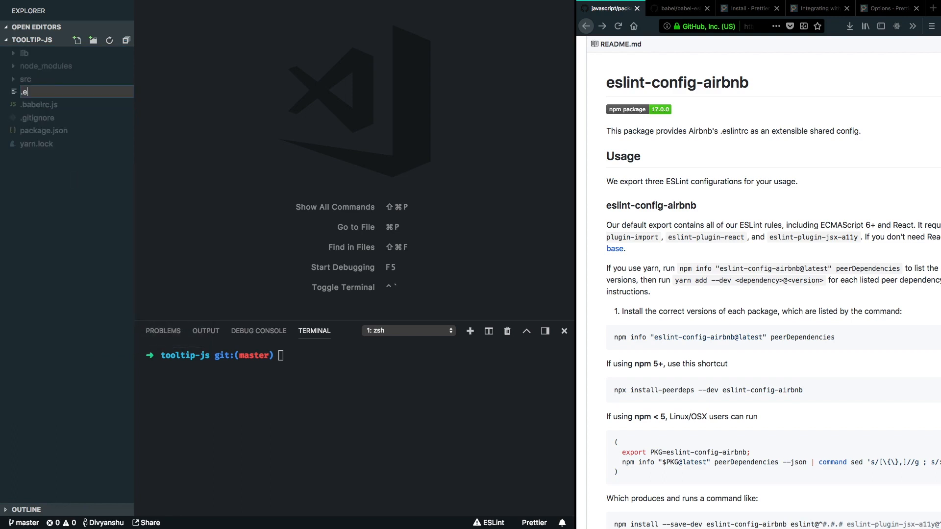
{"action": "type", "text": "ditorcon"}
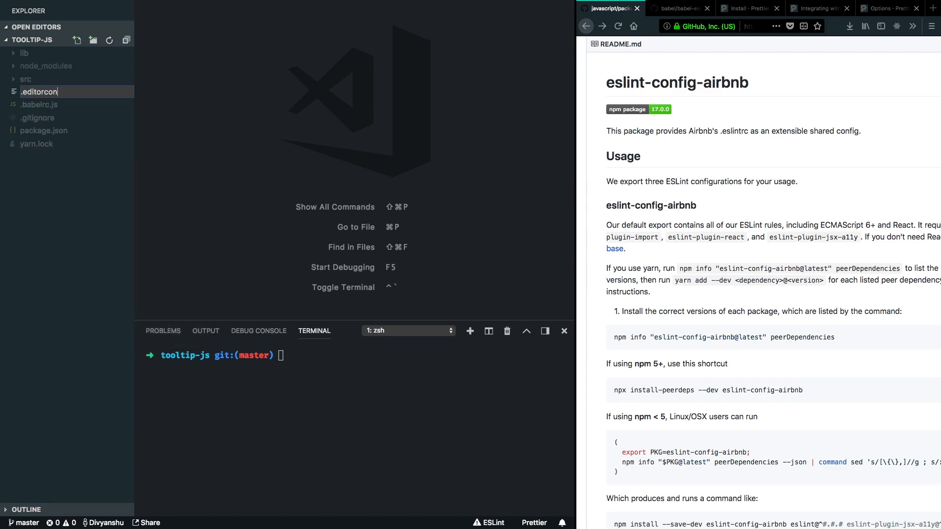
{"action": "key", "text": "Enter"}
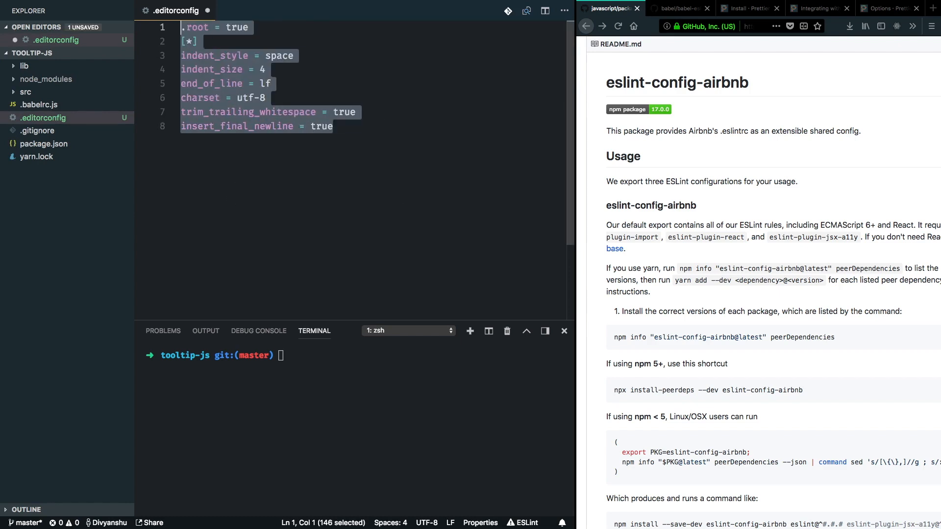
{"action": "left_click", "coordinate": [271, 39]}
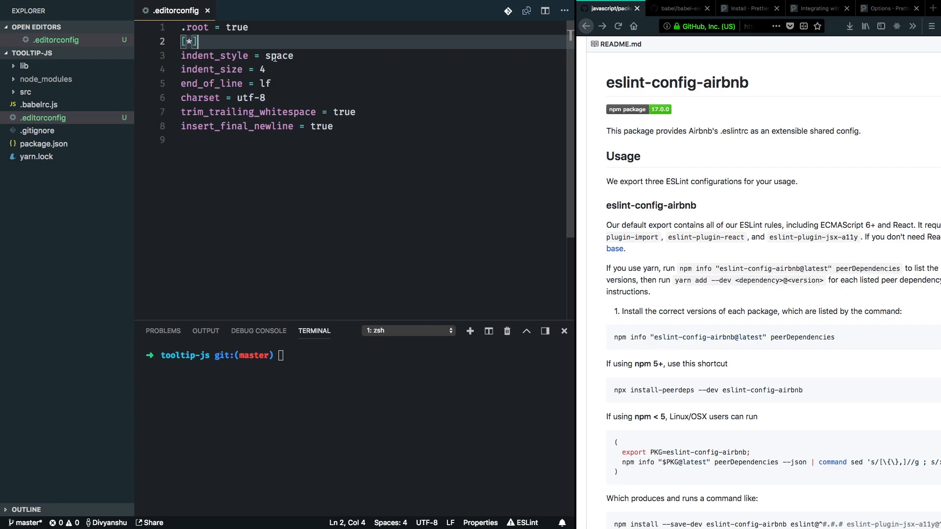
Review the indent_style space, indent_size 4 and lf line-ending entries in .editorconfig
{"action": "double_click", "coordinate": [282, 54]}
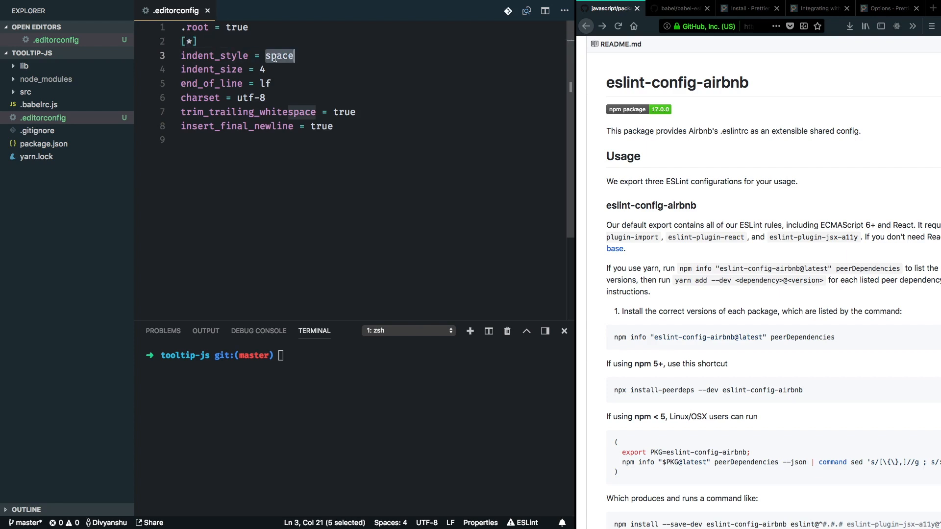
{"action": "mouse_move", "coordinate": [229, 72]}
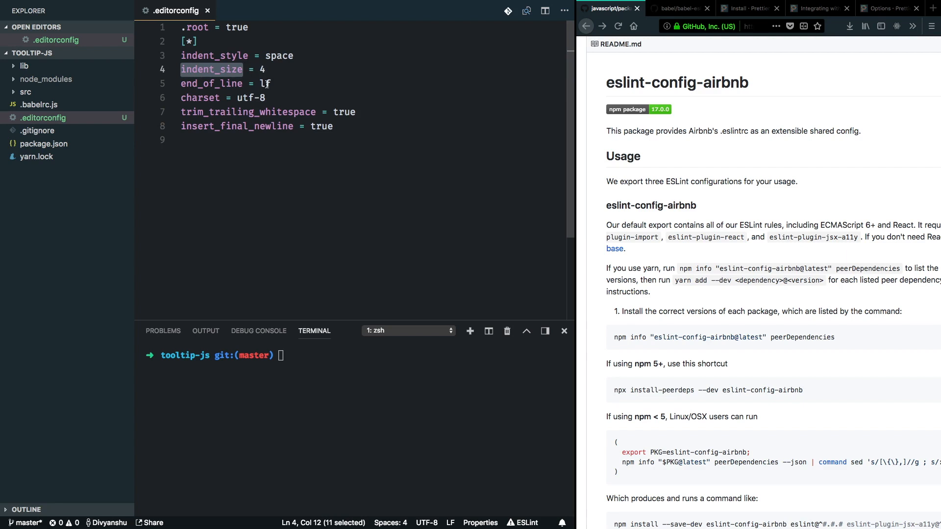
{"action": "double_click", "coordinate": [266, 84]}
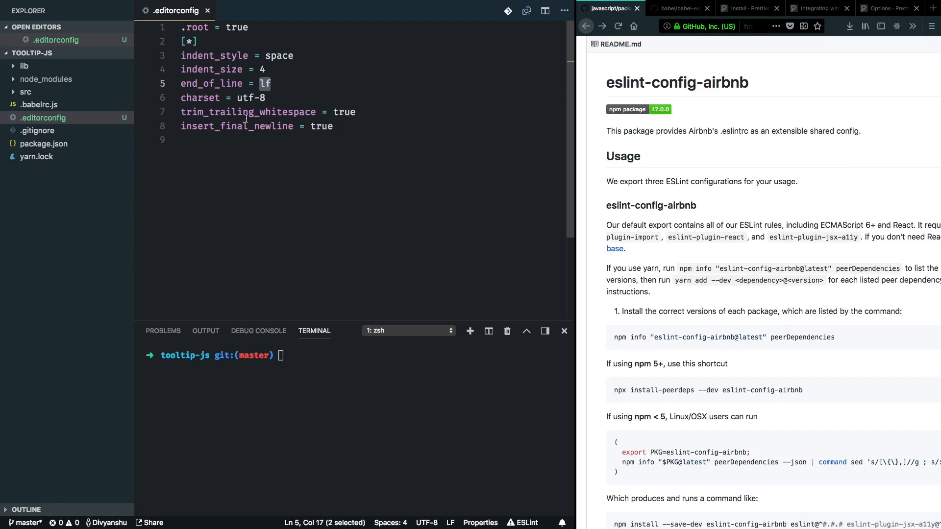
{"action": "double_click", "coordinate": [246, 112]}
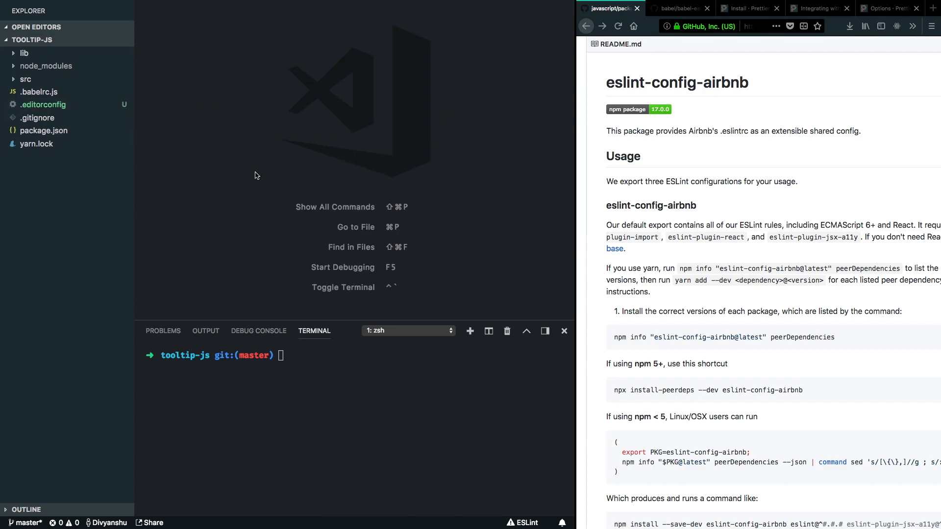
{"action": "mouse_move", "coordinate": [735, 149]}
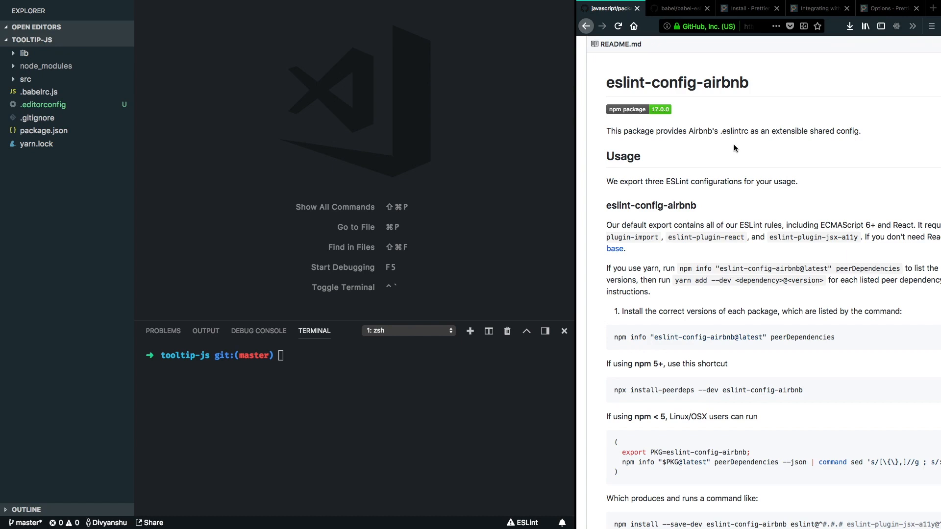
{"action": "mouse_move", "coordinate": [653, 228]}
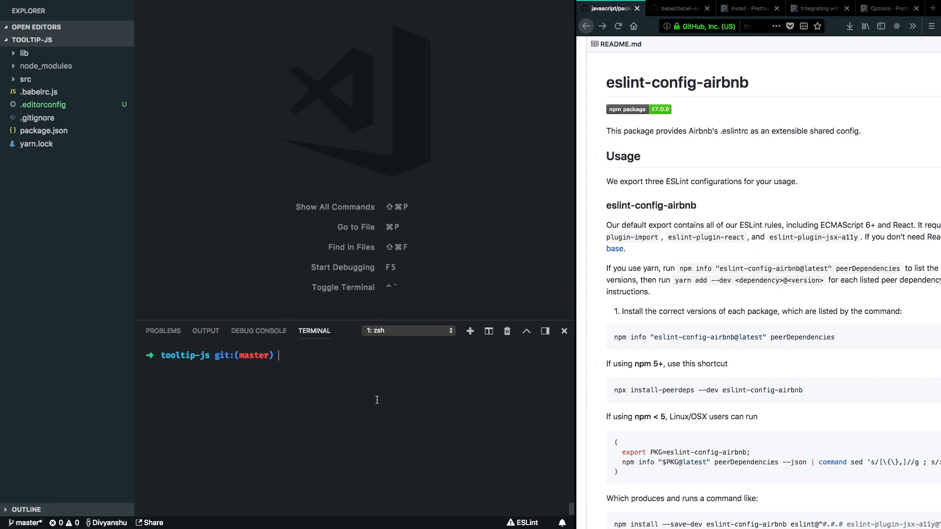
{"action": "mouse_move", "coordinate": [377, 388]}
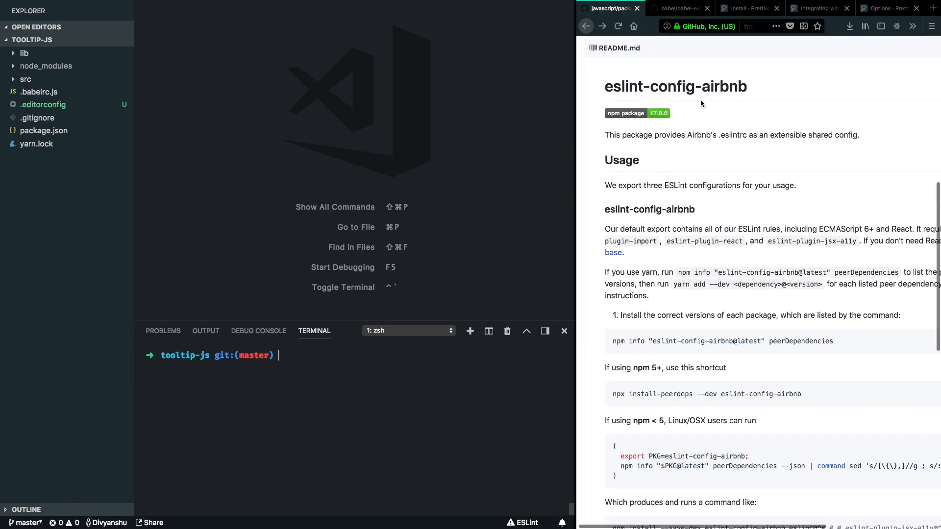
Run yarn add -D for eslint, eslint-config-airbnb and its import, react and jsx-a11y plugins
{"action": "scroll", "scroll_direction": "up", "scroll_amount": 3}
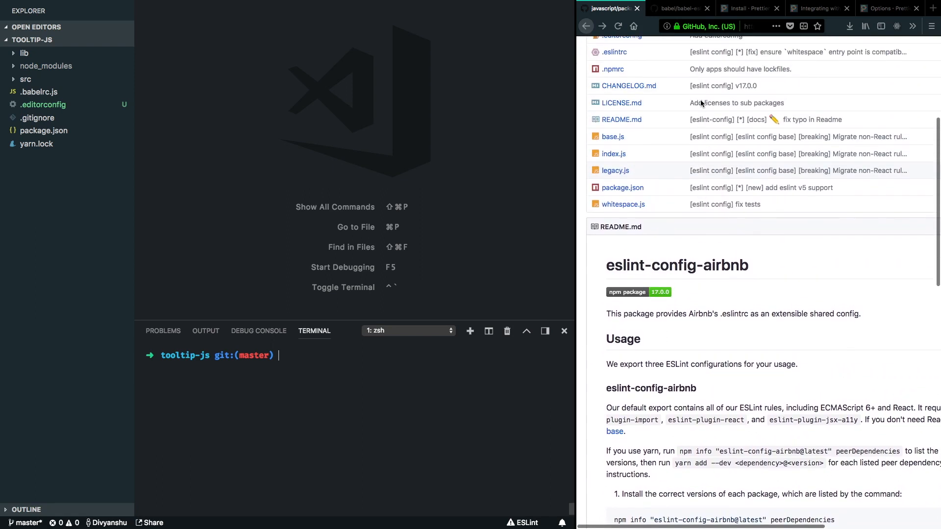
{"action": "scroll", "scroll_direction": "down", "scroll_amount": 3}
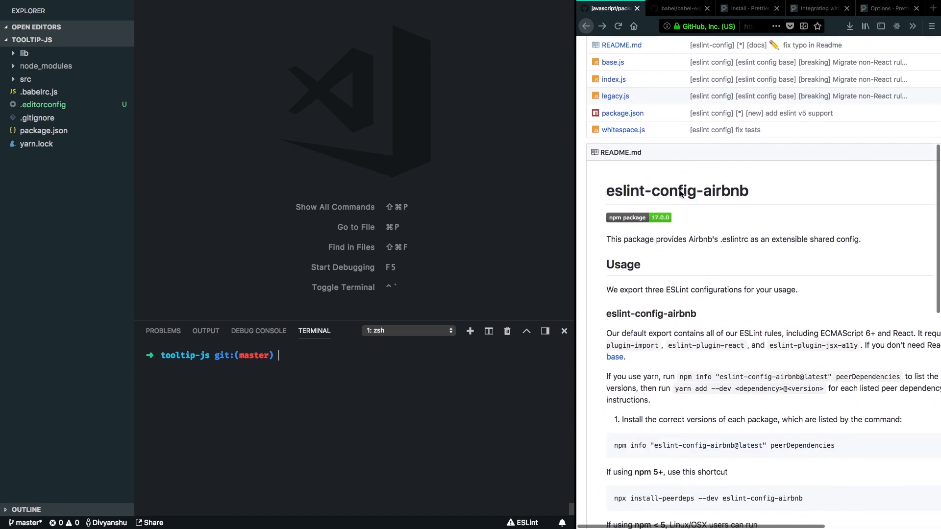
{"action": "scroll", "scroll_direction": "down", "scroll_amount": 3}
{"action": "type", "text": "y"}
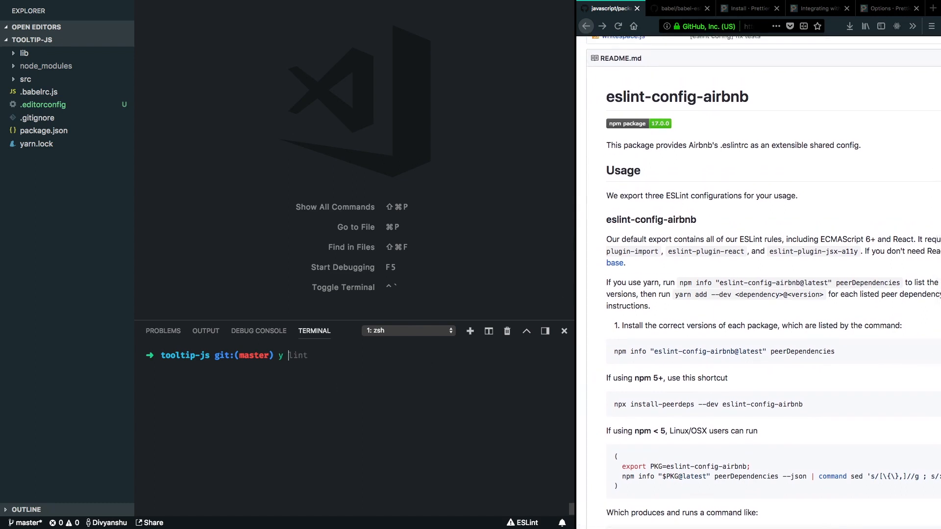
{"action": "type", "text": "add -D eslint-config-prettier"}
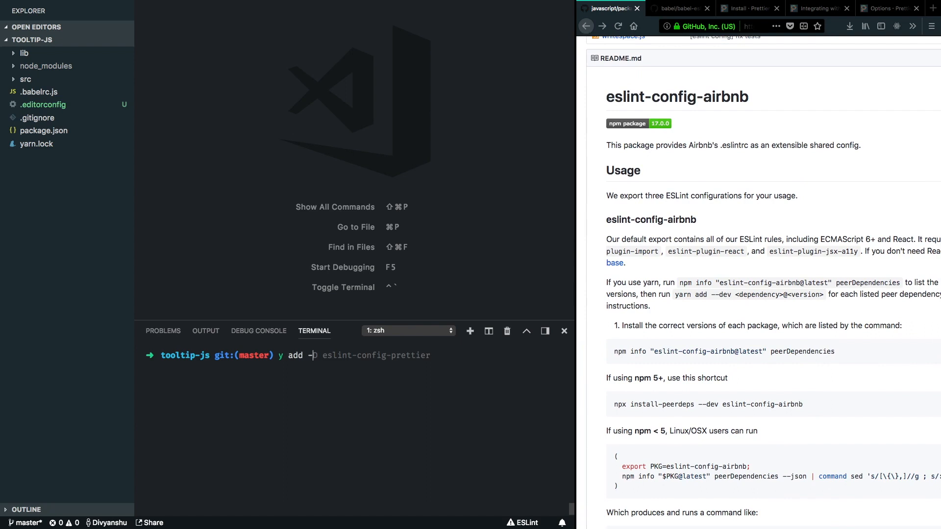
{"action": "type", "text": "D"}
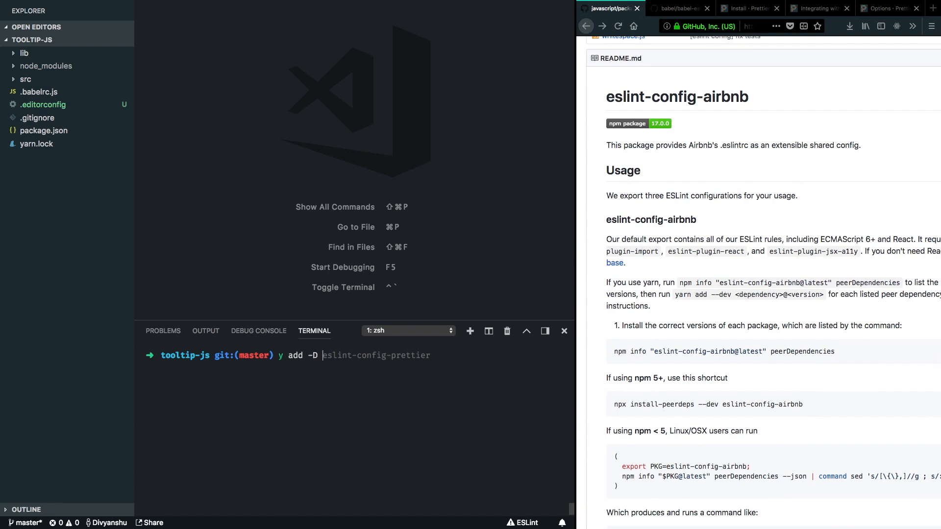
{"action": "type", "text": "eslint"}
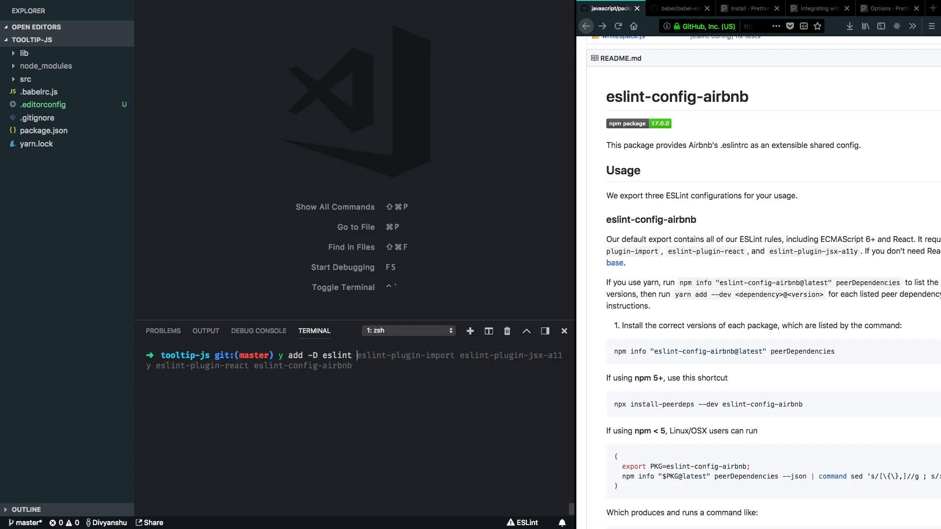
{"action": "scroll", "scroll_direction": "down", "scroll_amount": 3}
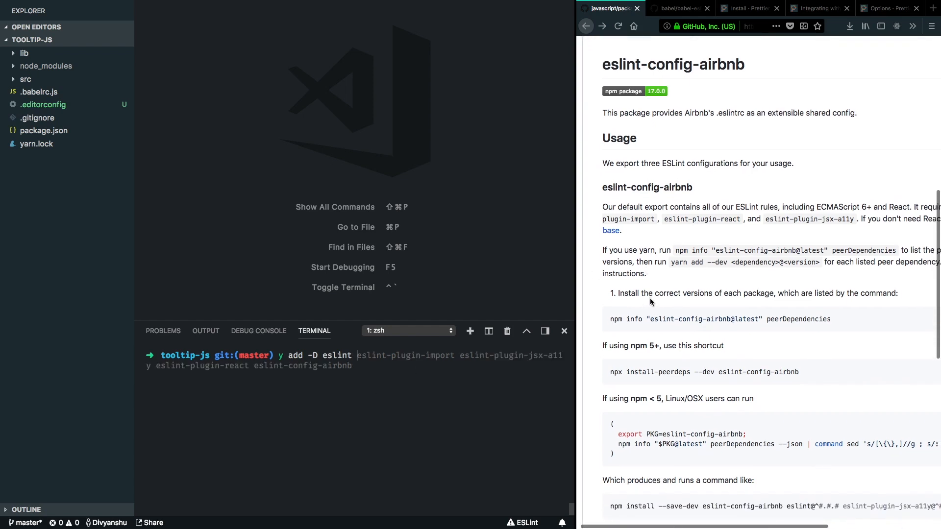
{"action": "scroll", "scroll_direction": "up", "scroll_amount": 3}
{"action": "type", "text": " eslint-plugin-import eslint-plugin-jsx-a11y eslint-plugin-react eslint-config-airbnb"}
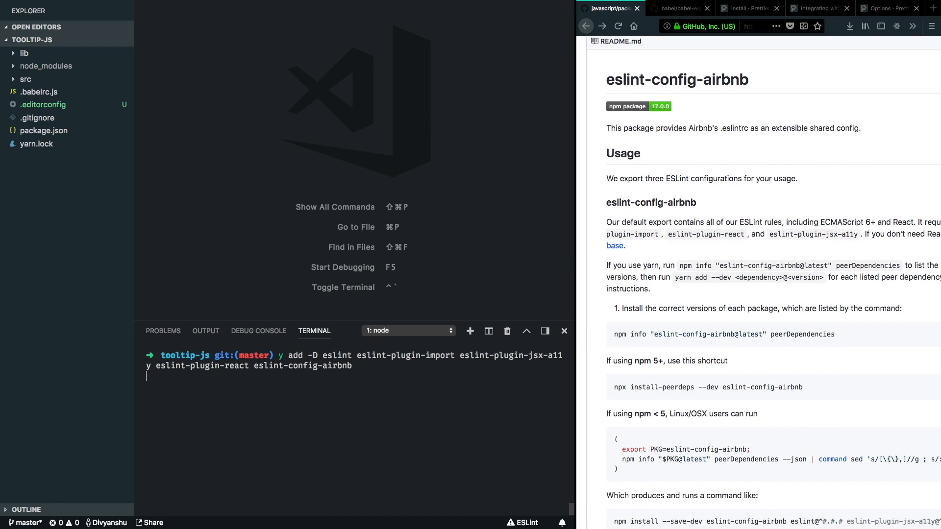
{"action": "key", "text": "Enter"}
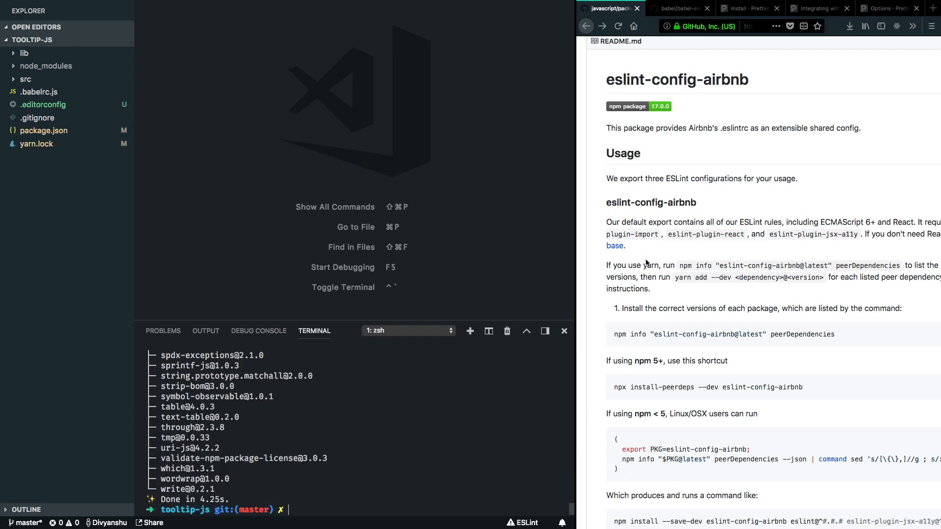
With the babel-eslint readme shown, run yarn add -D babel-eslint in the terminal
{"action": "left_click", "coordinate": [681, 9]}
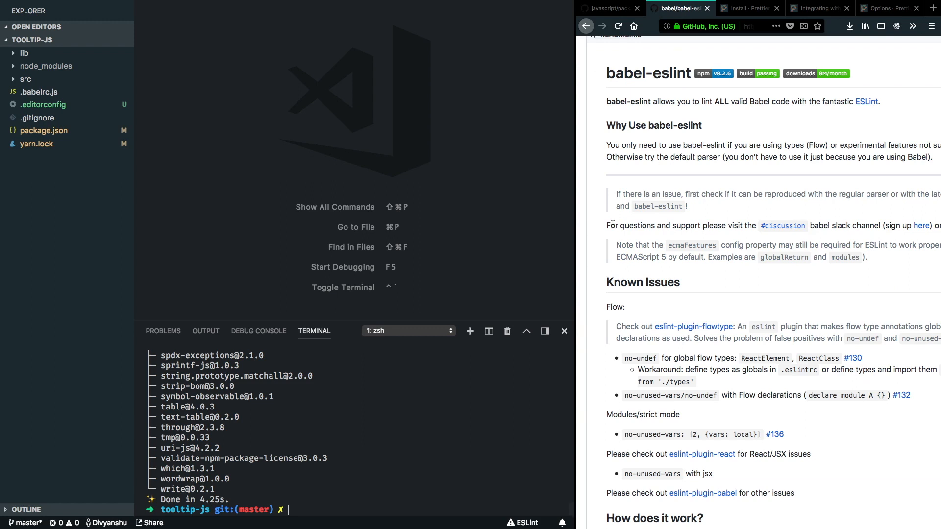
{"action": "mouse_move", "coordinate": [386, 436]}
{"action": "type", "text": "y add -D esli"}
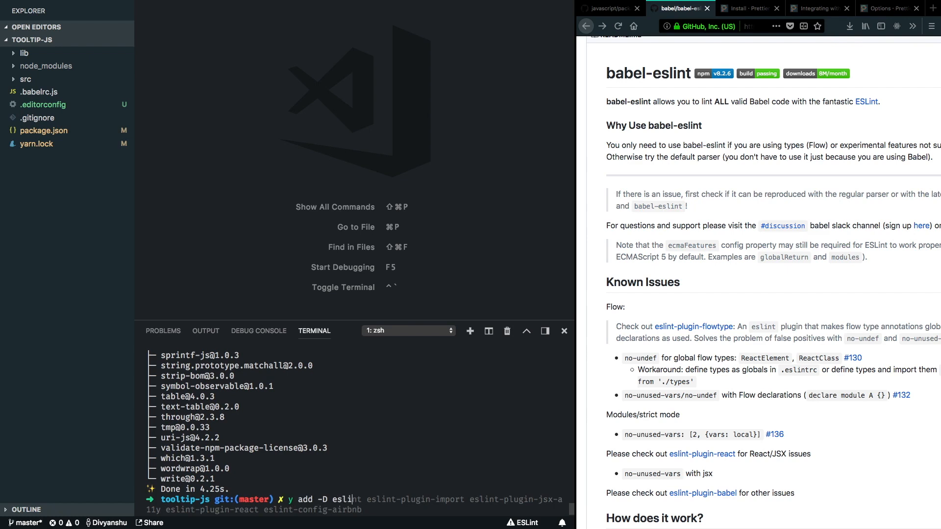
{"action": "type", "text": "nt"}
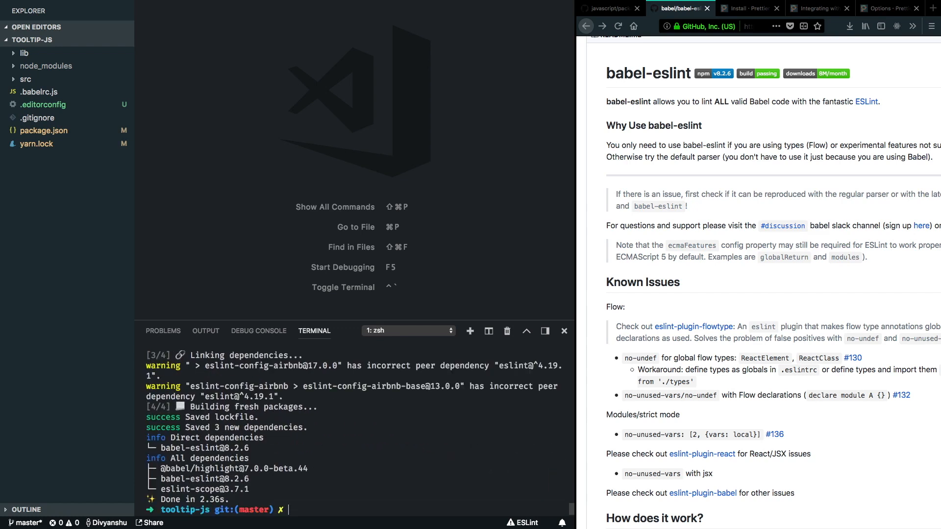
{"action": "mouse_move", "coordinate": [385, 498]}
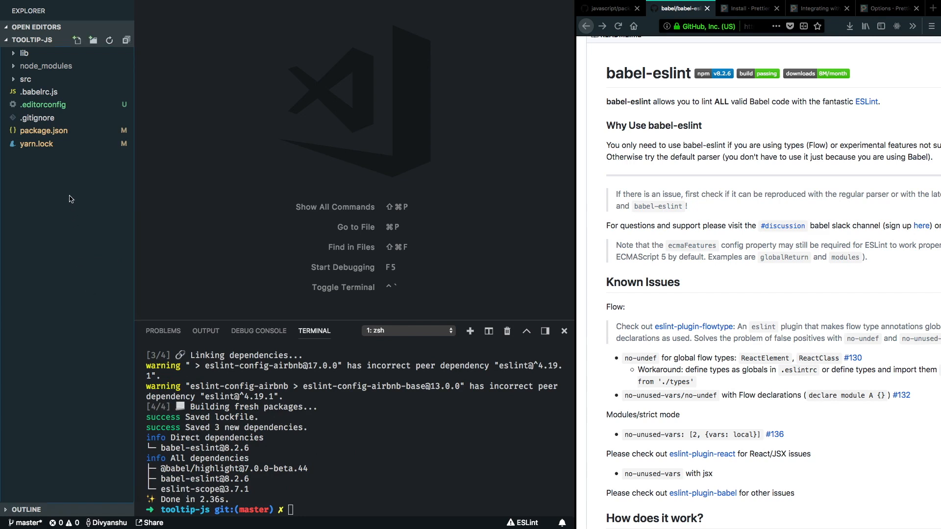
Create a new .eslintrc.js file in the project root
{"action": "right_click", "coordinate": [71, 198]}
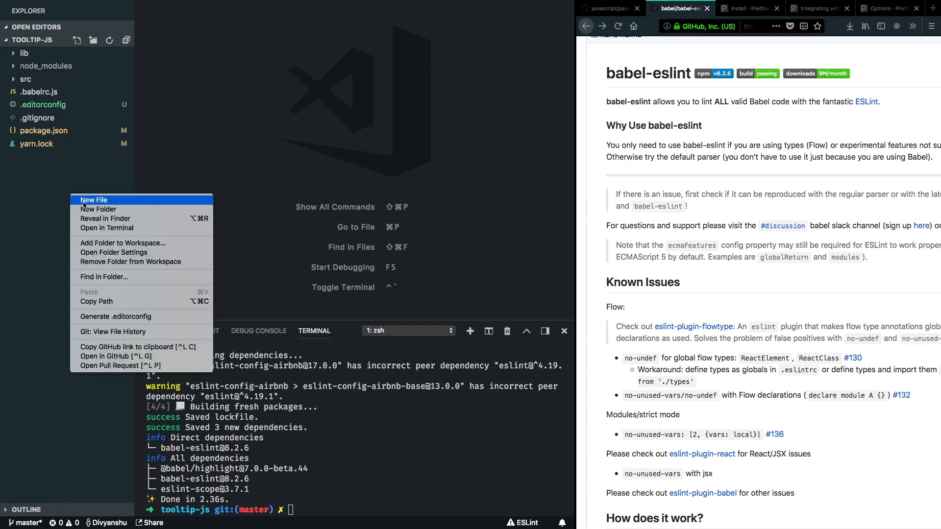
{"action": "left_click", "coordinate": [94, 200]}
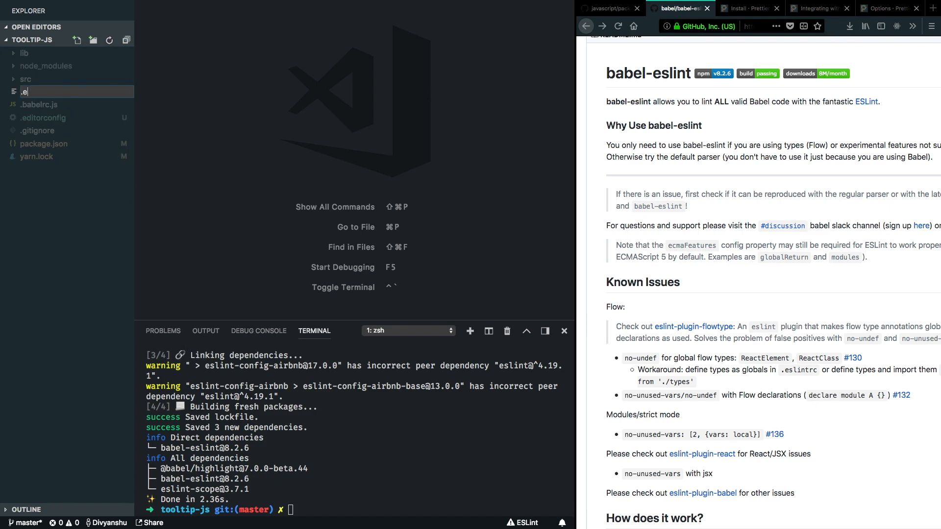
{"action": "type", "text": "slintrc.js"}
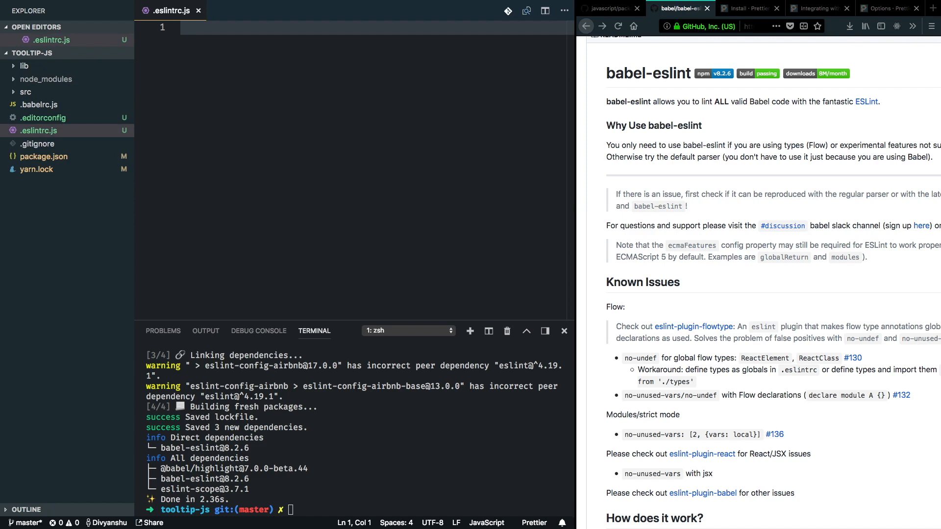
{"action": "mouse_move", "coordinate": [331, 145]}
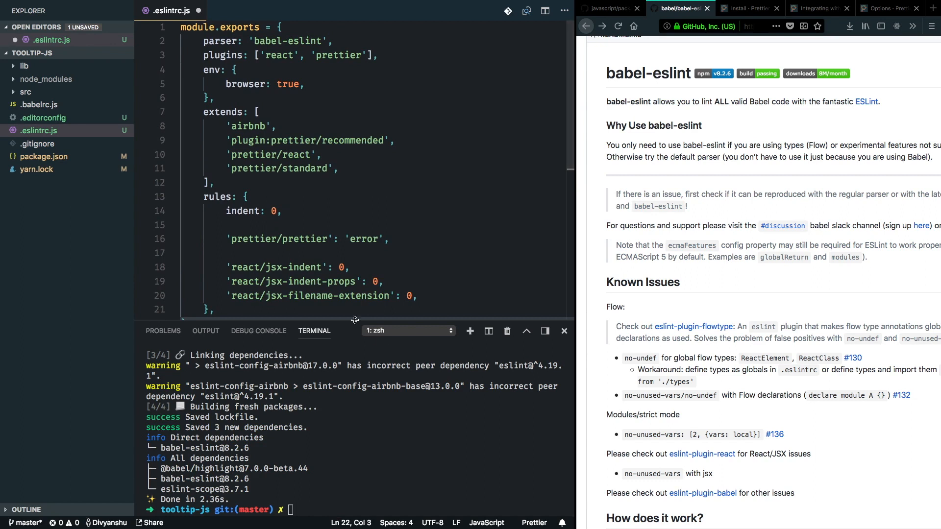
{"action": "mouse_move", "coordinate": [444, 321]}
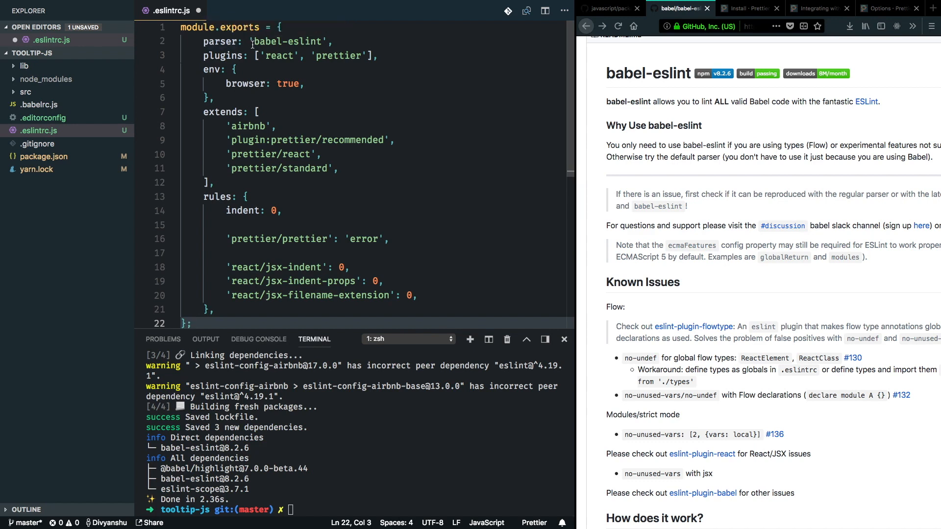
Review the babel-eslint parser, react plugin, airbnb extends and rules entries in the config
{"action": "double_click", "coordinate": [287, 41]}
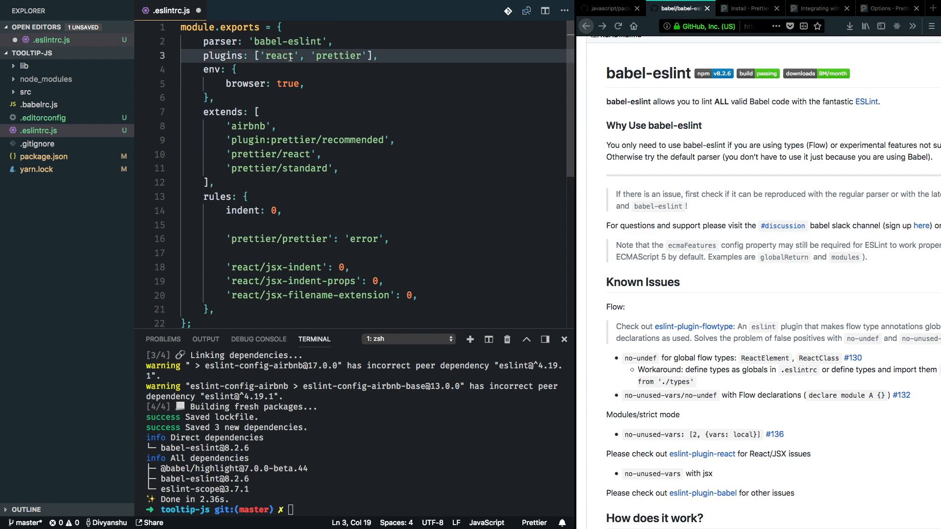
{"action": "double_click", "coordinate": [338, 56]}
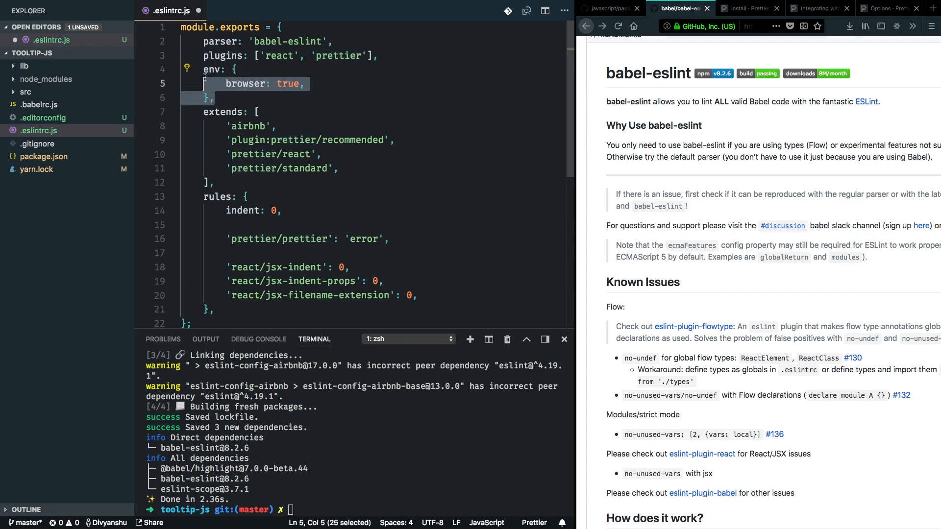
{"action": "double_click", "coordinate": [248, 126]}
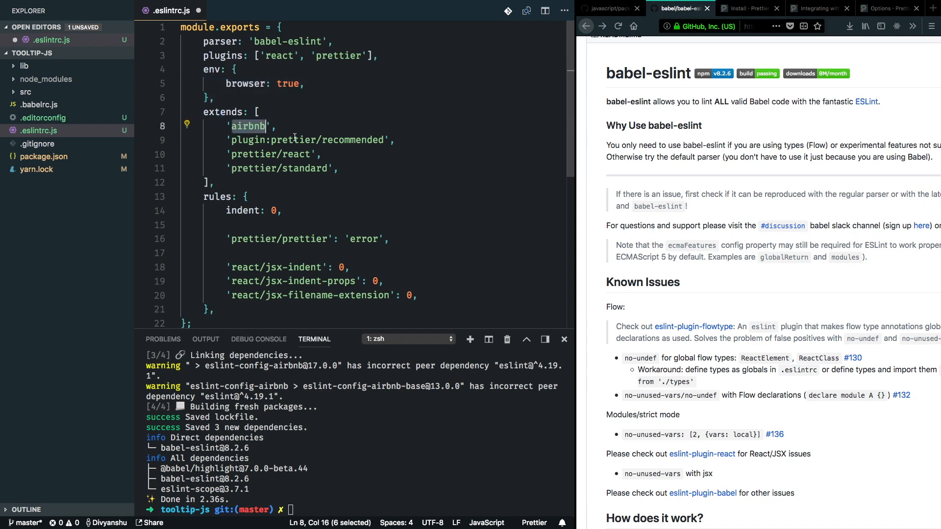
{"action": "left_click", "coordinate": [248, 168]}
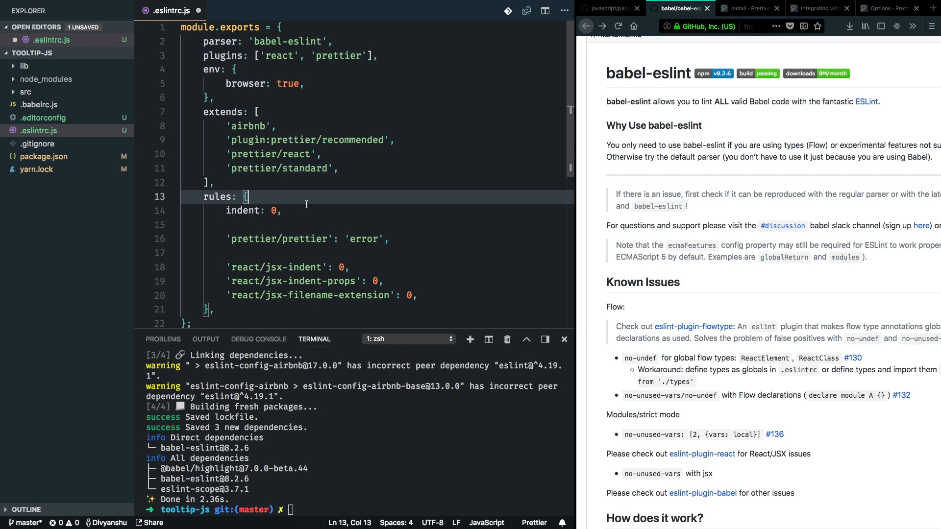
{"action": "mouse_move", "coordinate": [321, 191]}
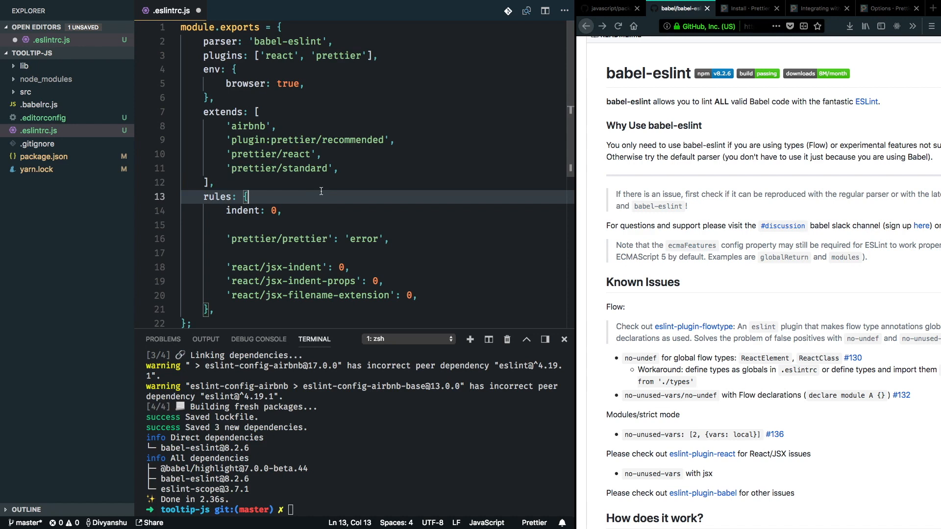
{"action": "mouse_move", "coordinate": [318, 184]}
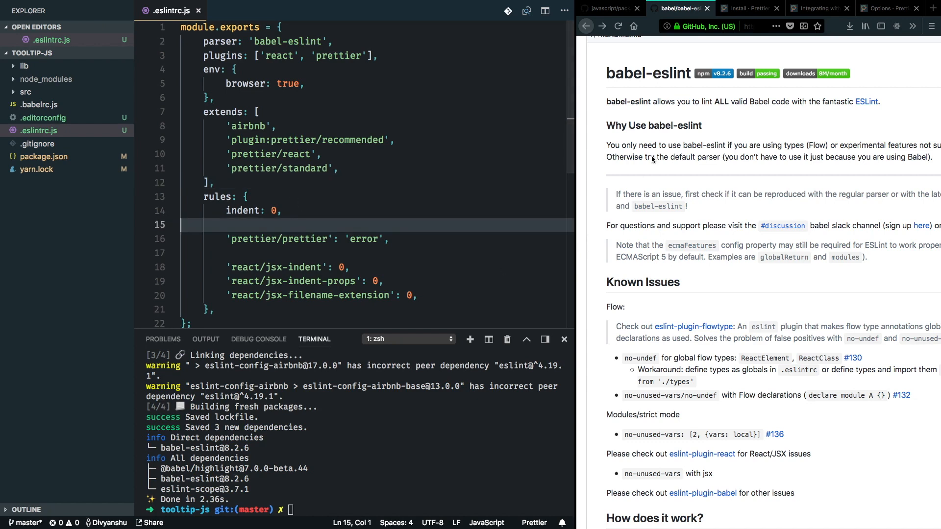
{"action": "mouse_move", "coordinate": [746, 18]}
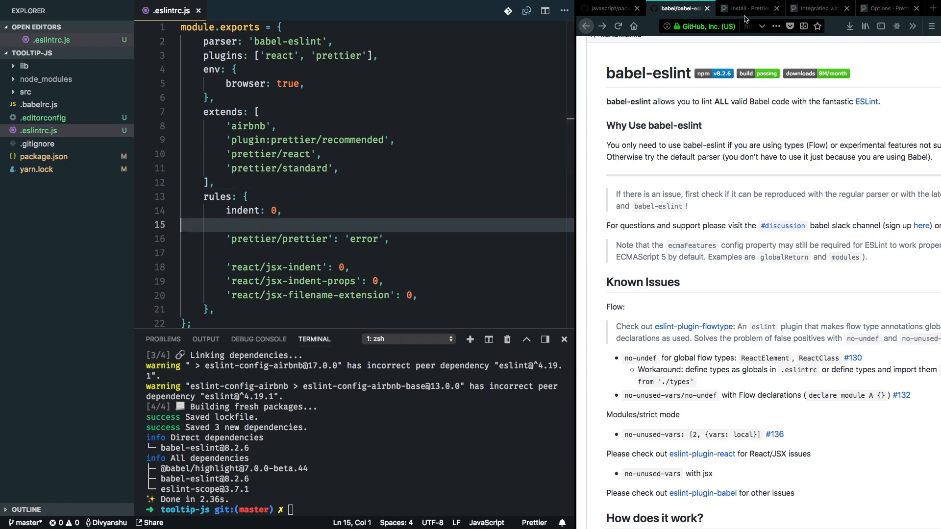
Run yarn add -D prettier with the Prettier install docs shown
{"action": "left_click", "coordinate": [747, 8]}
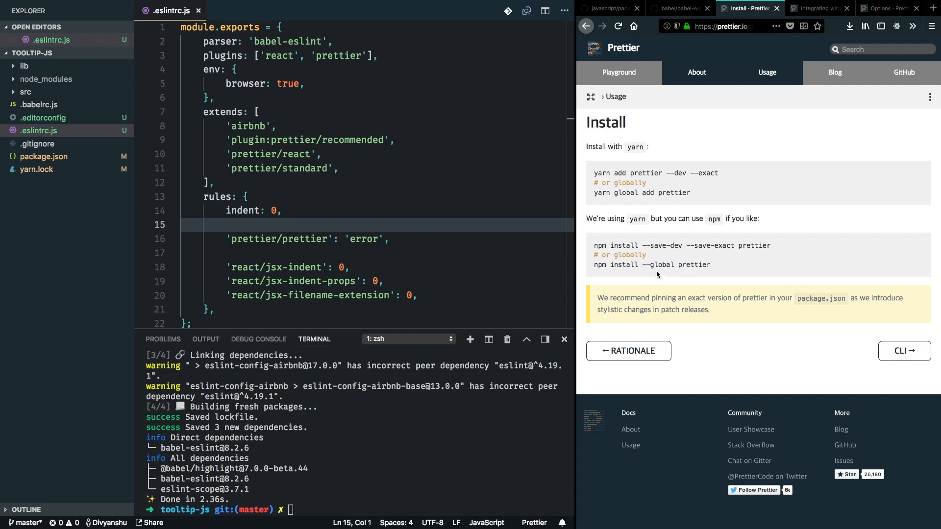
{"action": "mouse_move", "coordinate": [595, 266]}
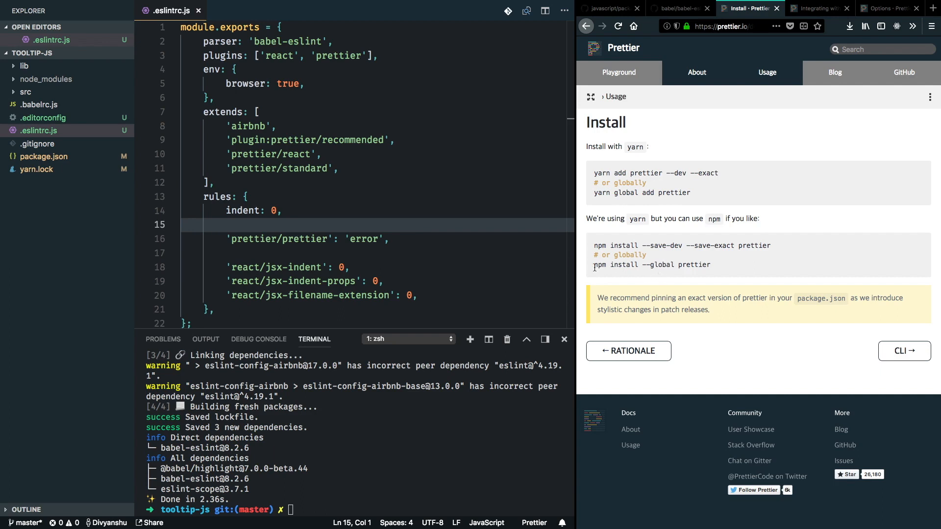
{"action": "mouse_move", "coordinate": [626, 253]}
{"action": "type", "text": "y add -D"}
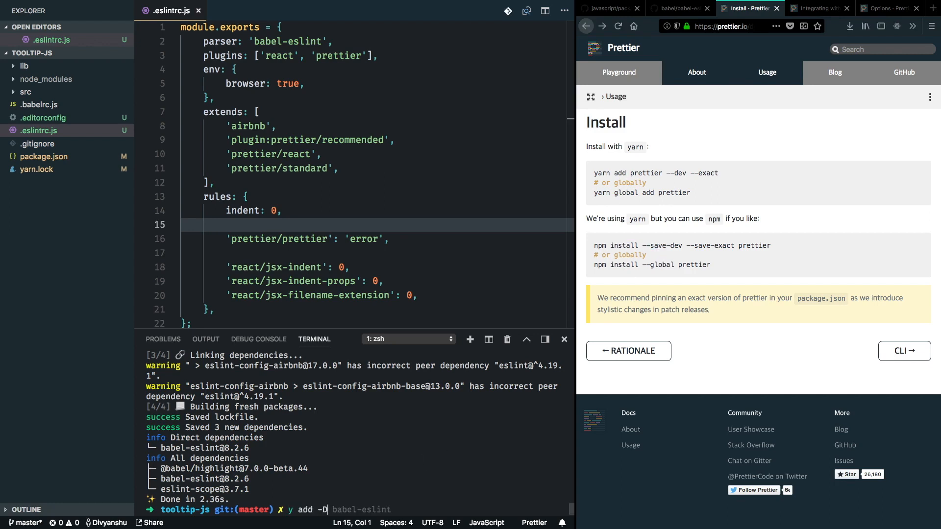
{"action": "type", "text": "prettier"}
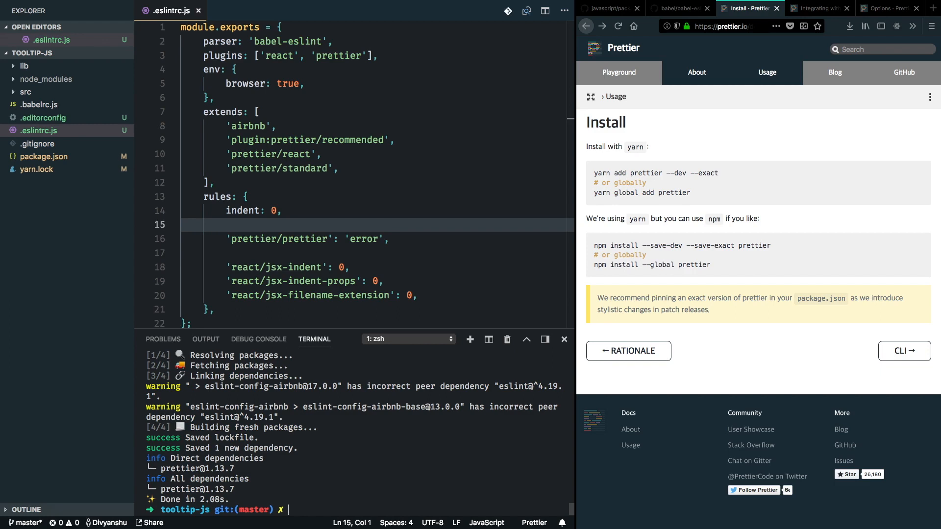
{"action": "mouse_move", "coordinate": [716, 155]}
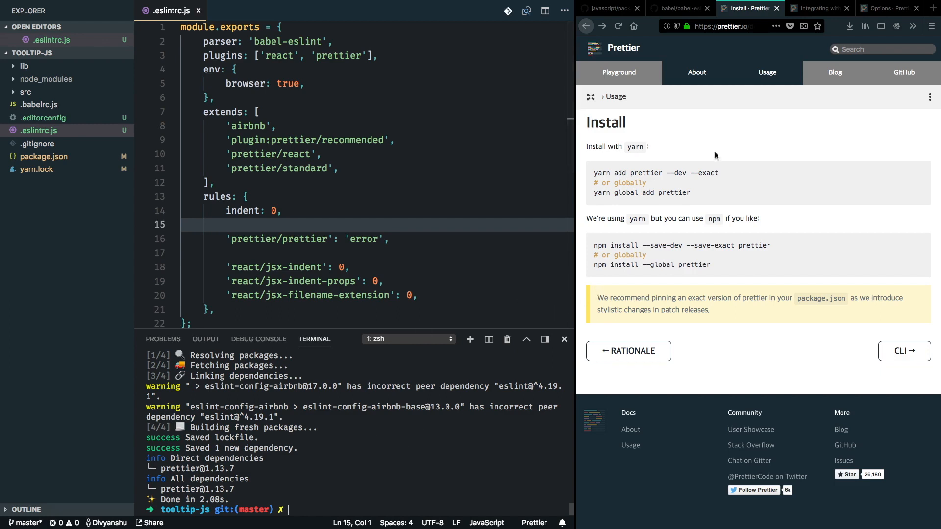
{"action": "mouse_move", "coordinate": [819, 13]}
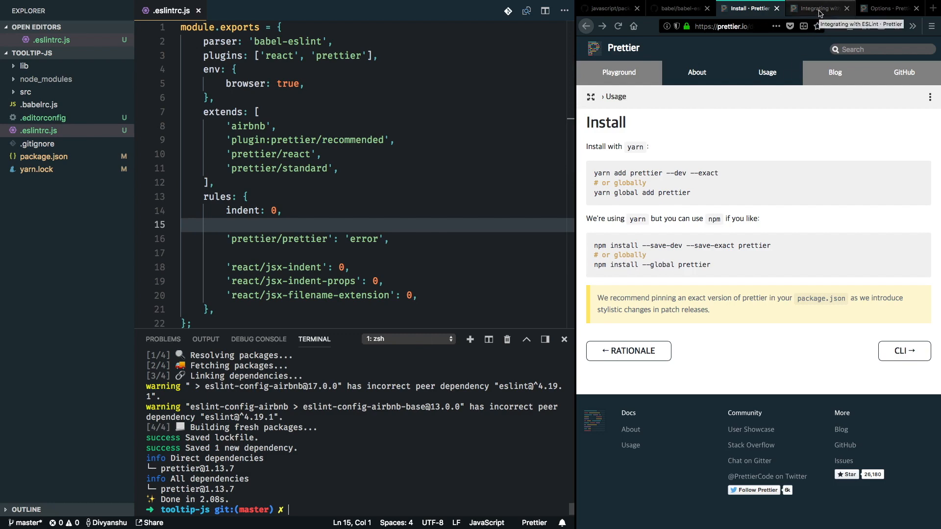
Read the Prettier docs on integrating with ESLint for the eslint-plugin-prettier setup
{"action": "left_click", "coordinate": [821, 8]}
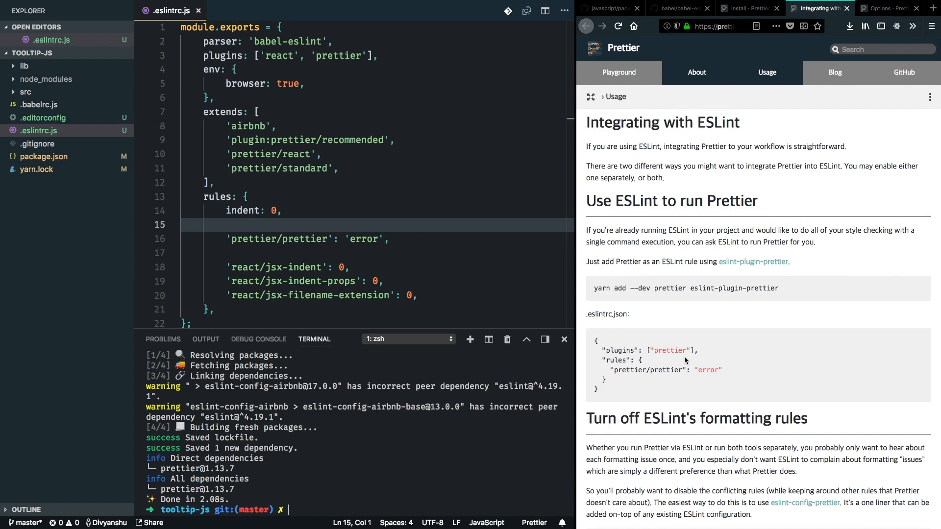
{"action": "mouse_move", "coordinate": [713, 227]}
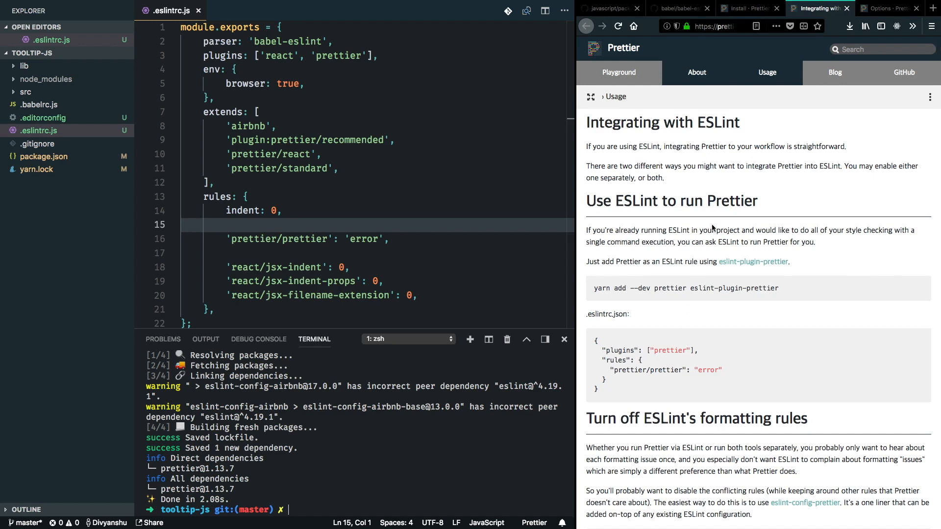
{"action": "mouse_move", "coordinate": [690, 303]}
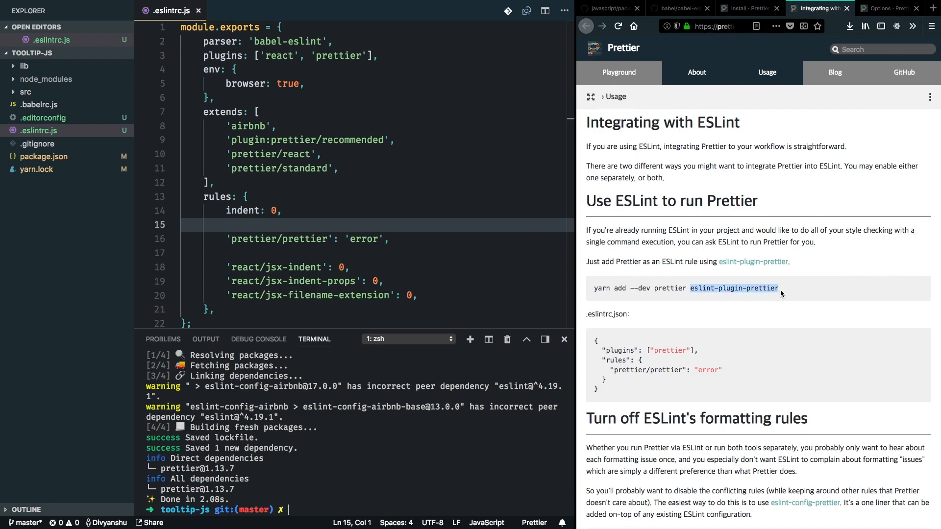
{"action": "mouse_move", "coordinate": [737, 286]}
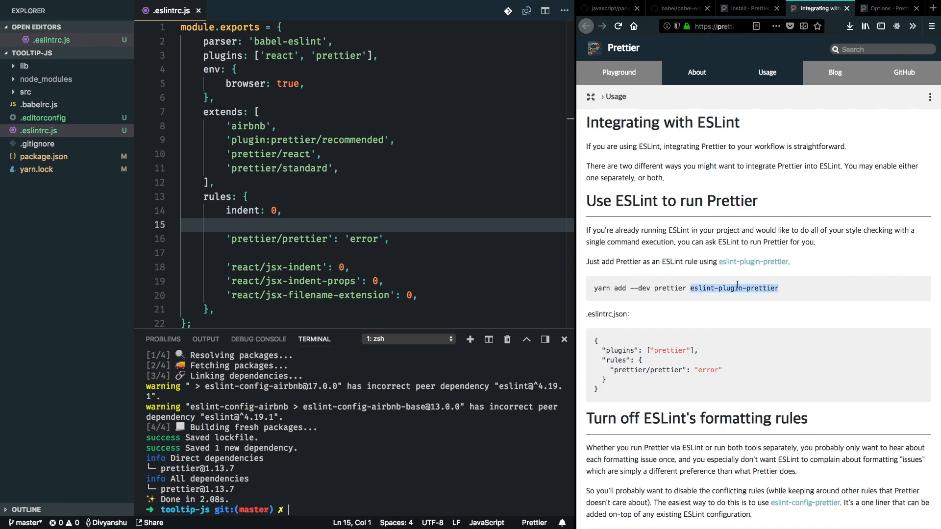
{"action": "scroll", "scroll_direction": "down", "scroll_amount": 3}
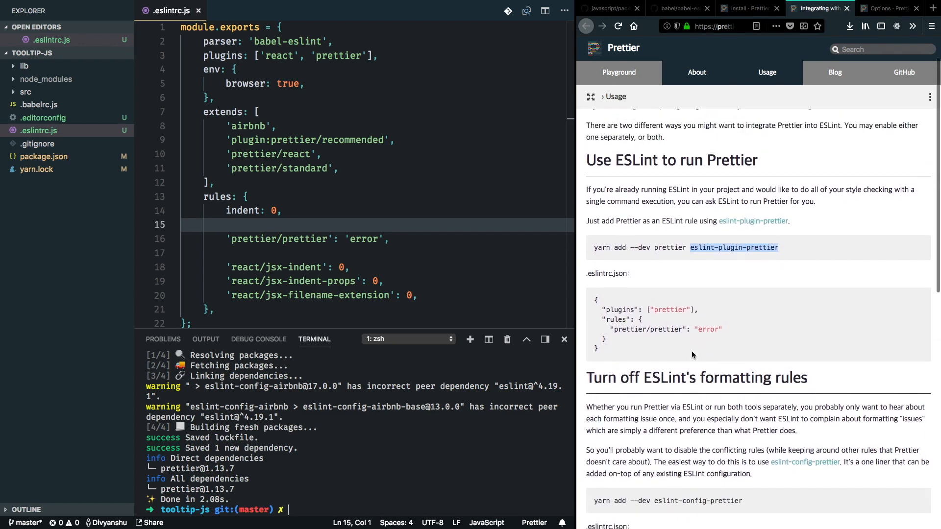
{"action": "scroll", "scroll_direction": "down", "scroll_amount": 3}
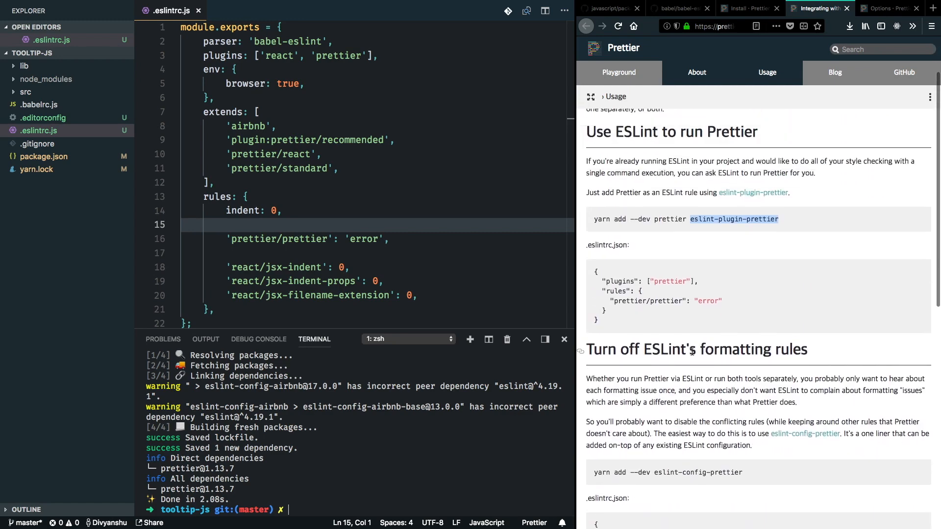
{"action": "mouse_move", "coordinate": [718, 235]}
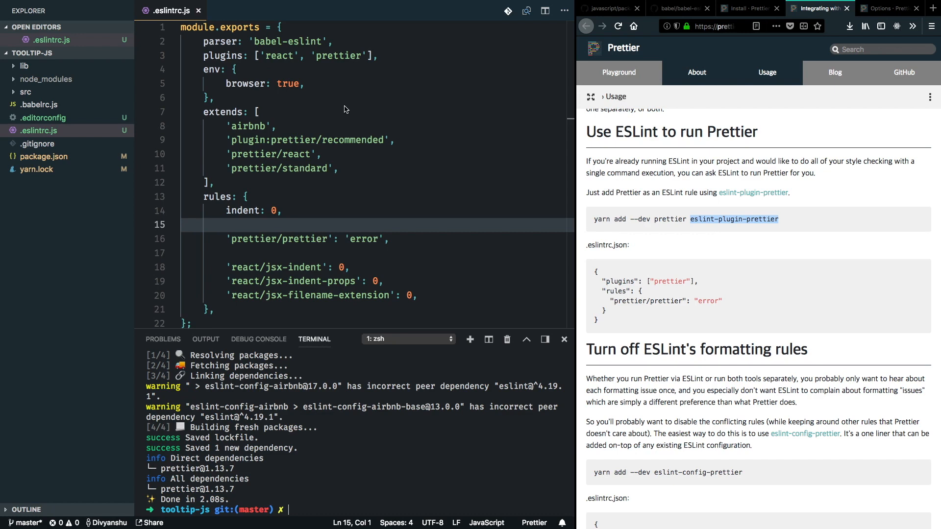
{"action": "mouse_move", "coordinate": [345, 224]}
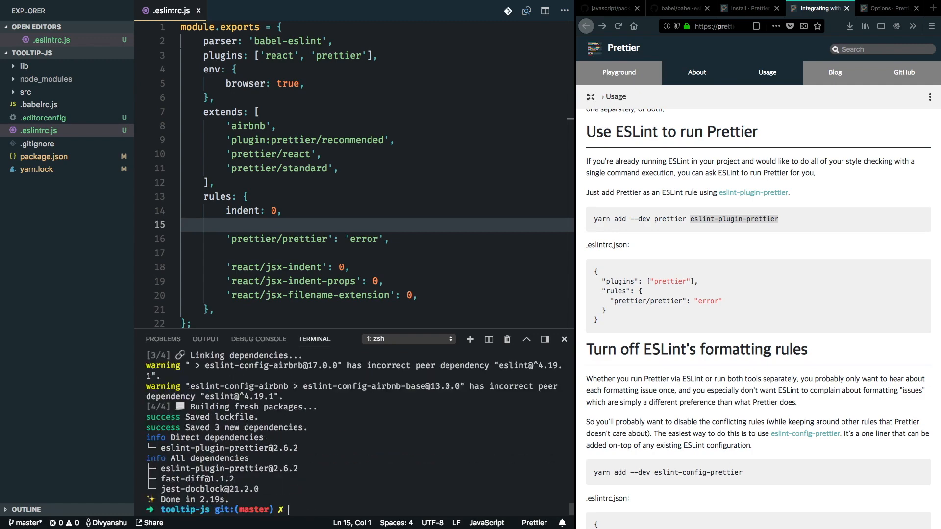
{"action": "mouse_move", "coordinate": [310, 453]}
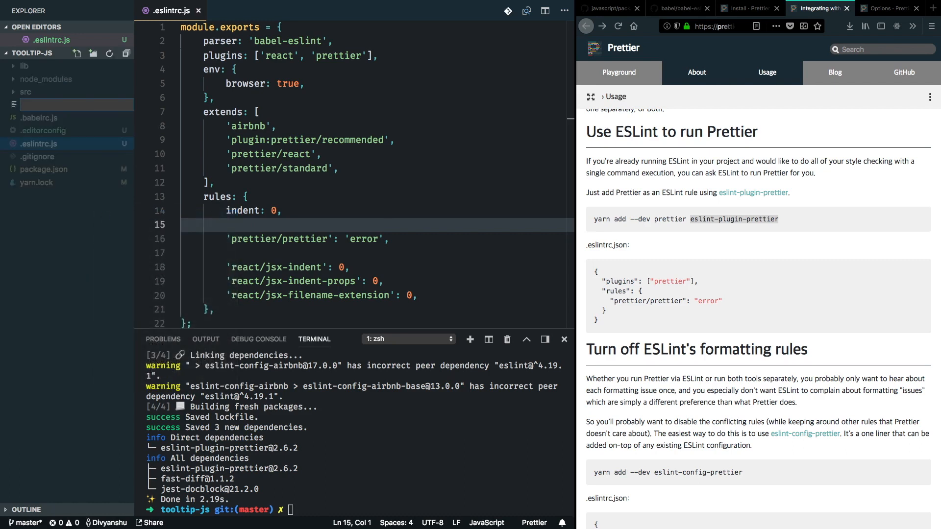
Create a new .prettierrc.js file in the project root
{"action": "type", "text": ".pre"}
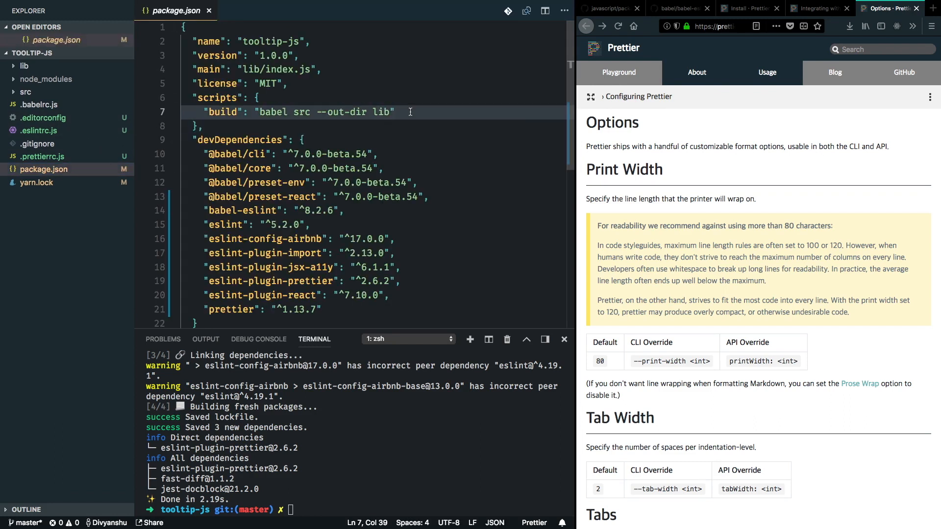
Add a "lint": "eslint ." script to package.json and run yarn lint
{"action": "type", "text": ","}
{"action": "key", "text": "Enter"}
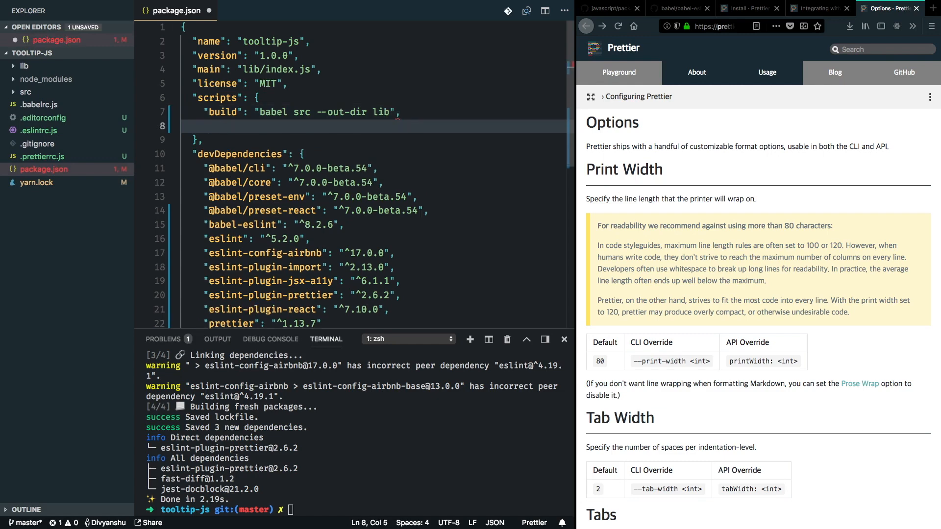
{"action": "type", "text": "\"\""}
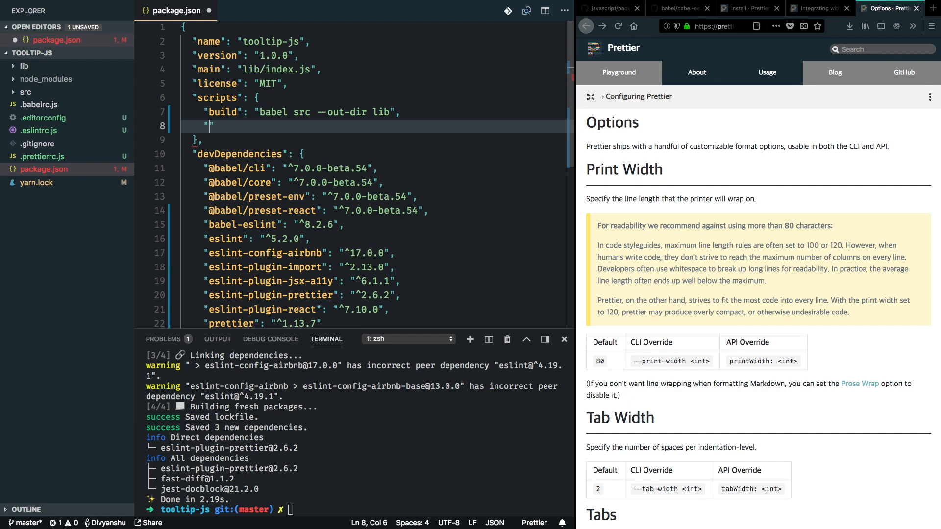
{"action": "type", "text": "li"}
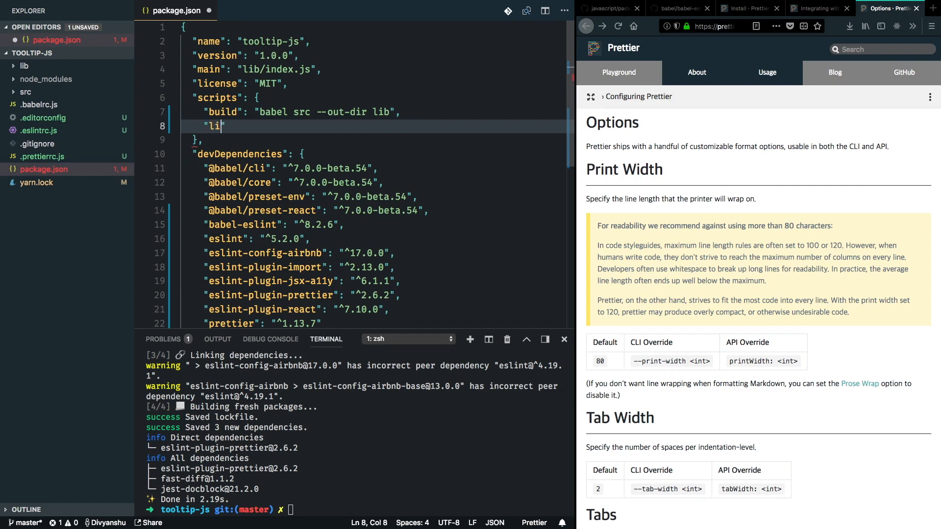
{"action": "type", "text": "nr"}
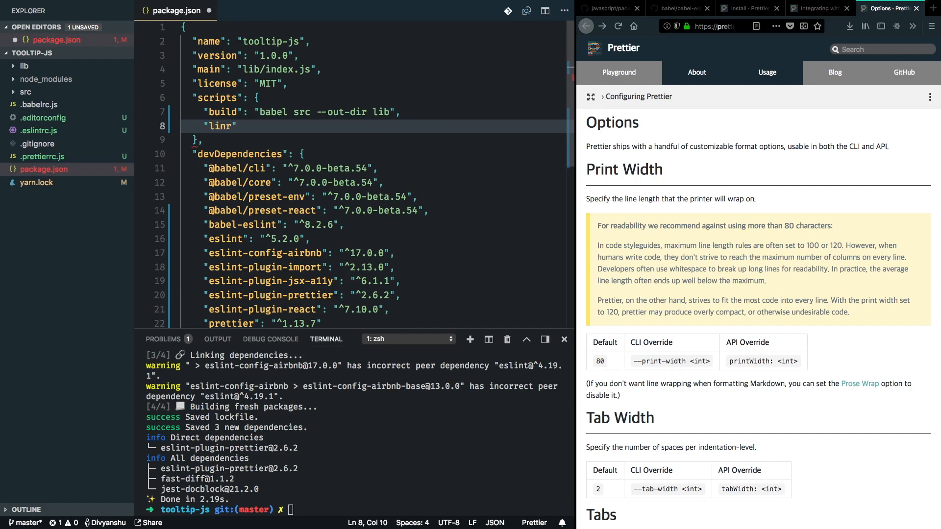
{"action": "type", "text": "t\": \"eslint .\""}
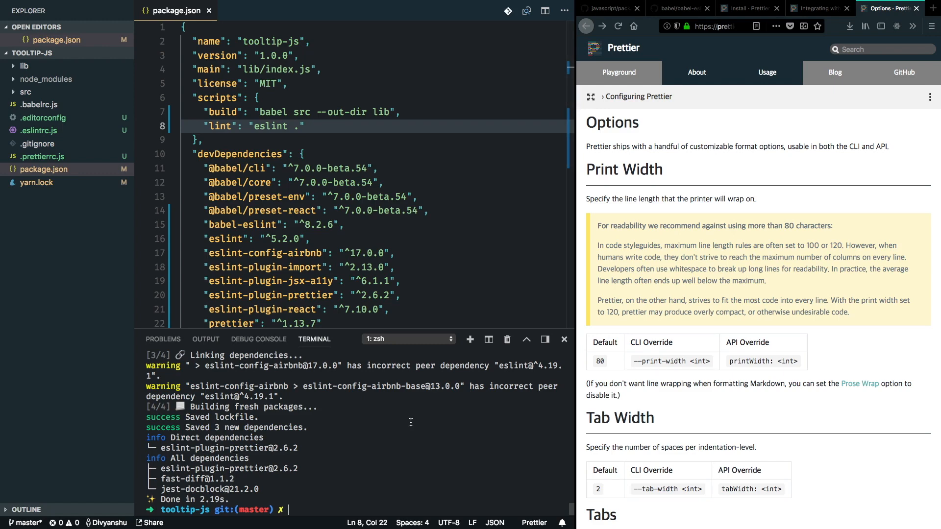
{"action": "type", "text": "y lint"}
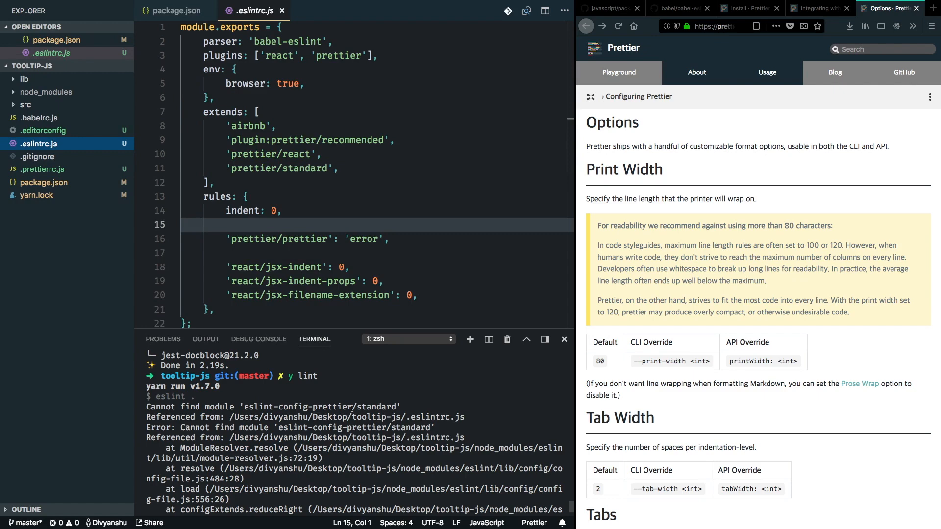
From the missing-module error, run yarn add -D eslint-plugin-prettier
{"action": "double_click", "coordinate": [295, 407]}
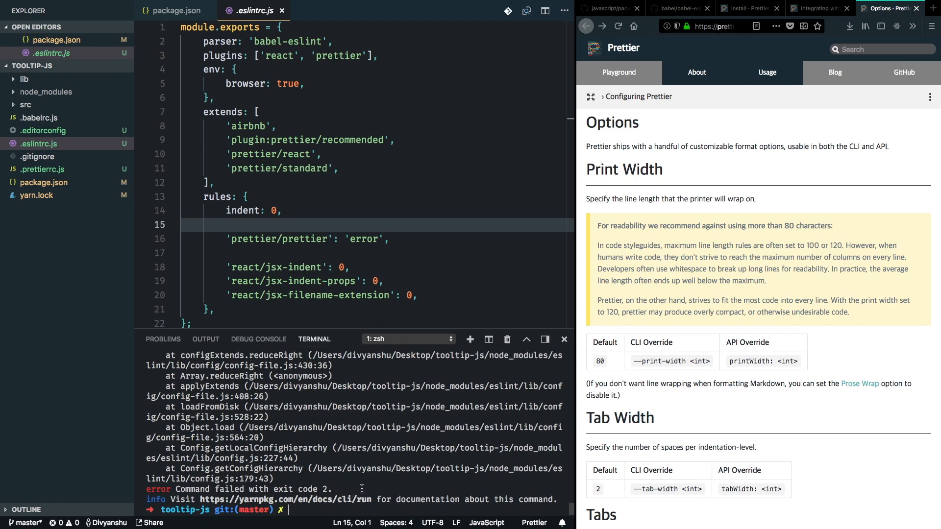
{"action": "type", "text": "y add -D eslint-plugin-prettier"}
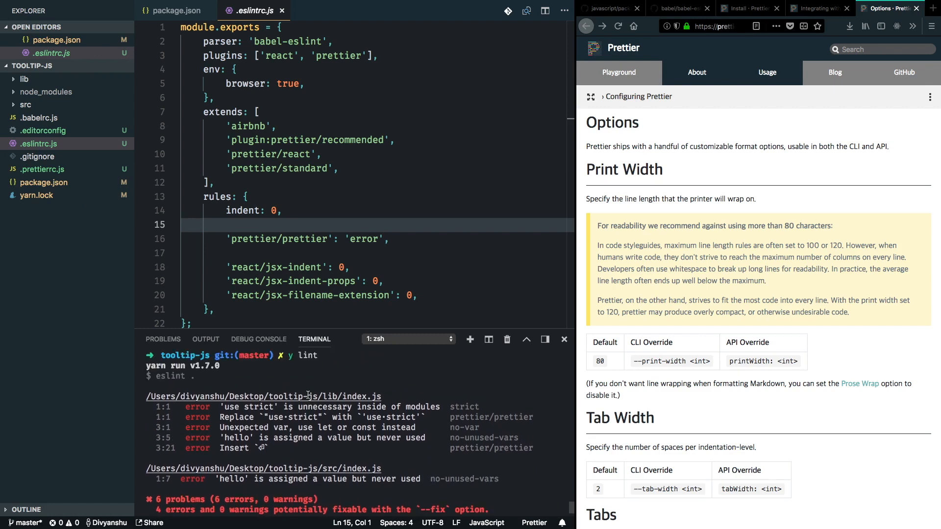
{"action": "mouse_move", "coordinate": [84, 282]}
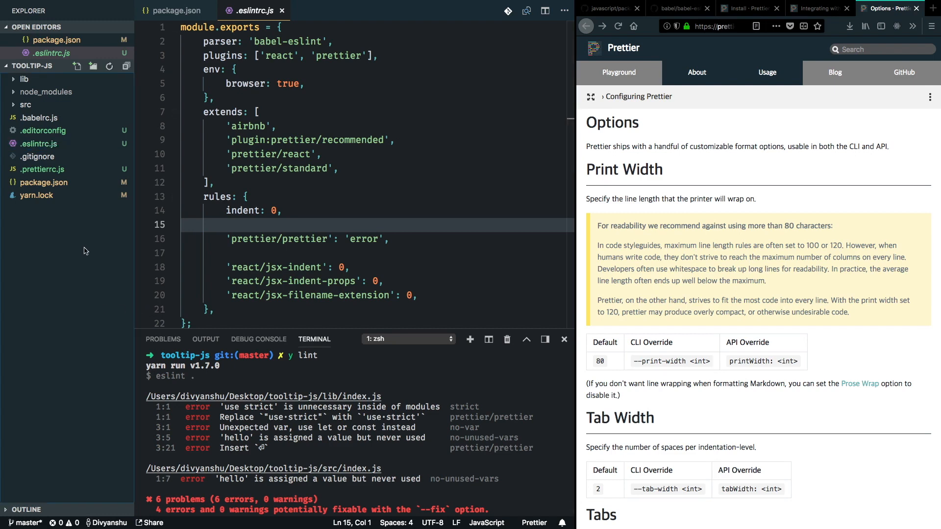
Create a new .eslintignore file in the project root
{"action": "right_click", "coordinate": [84, 251]}
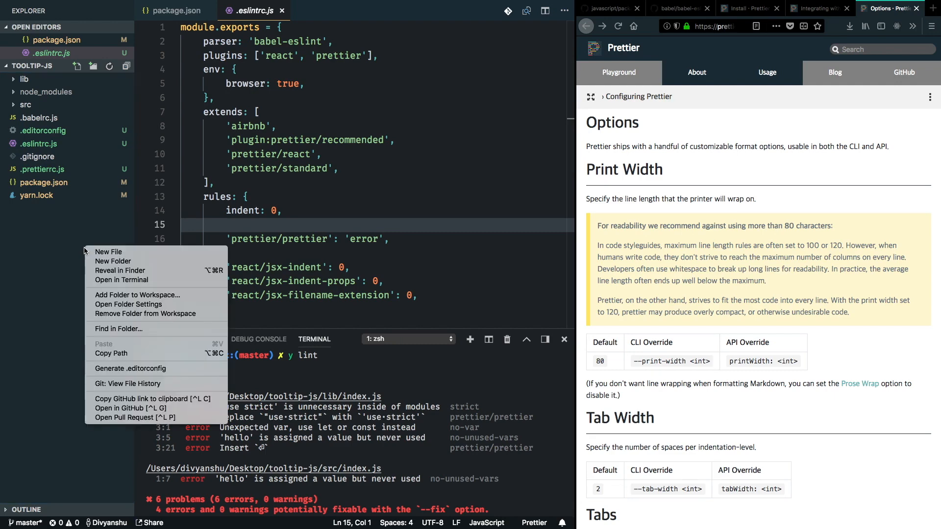
{"action": "left_click", "coordinate": [108, 251]}
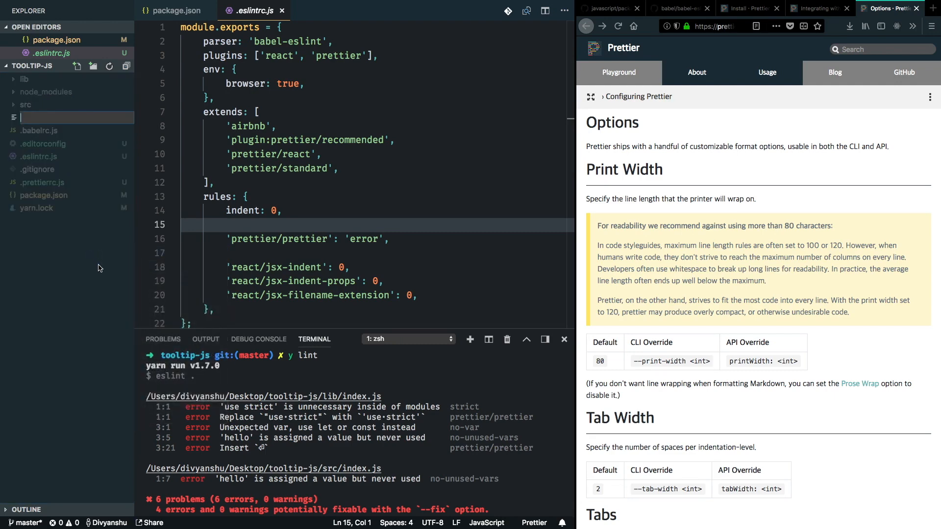
{"action": "type", "text": ".eslint"}
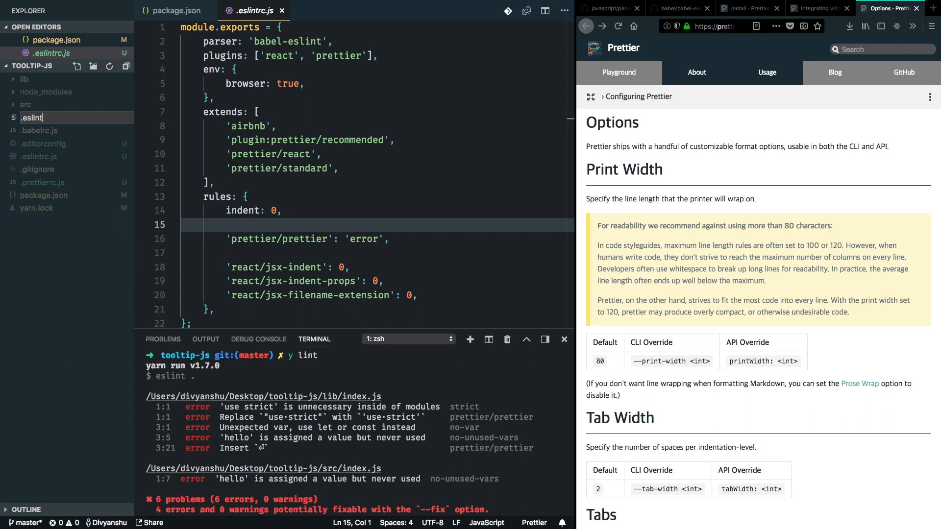
{"action": "type", "text": "ignore"}
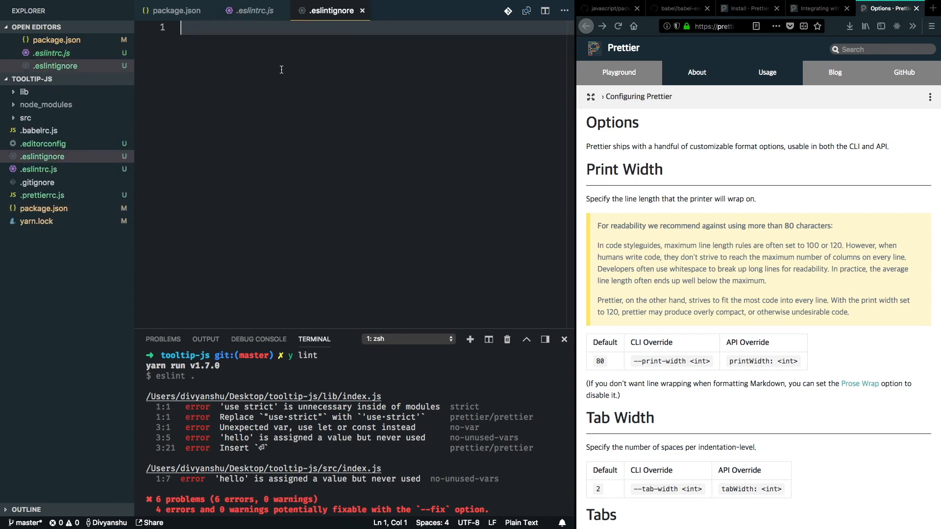
List node_modules/ and lib/ in .eslintignore and rerun the lint script
{"action": "type", "text": "node_"}
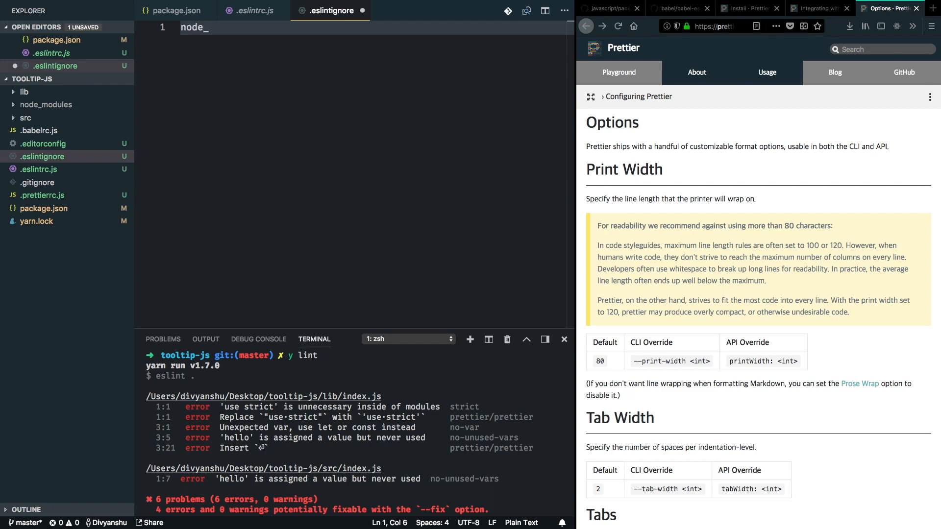
{"action": "type", "text": "modules/"}
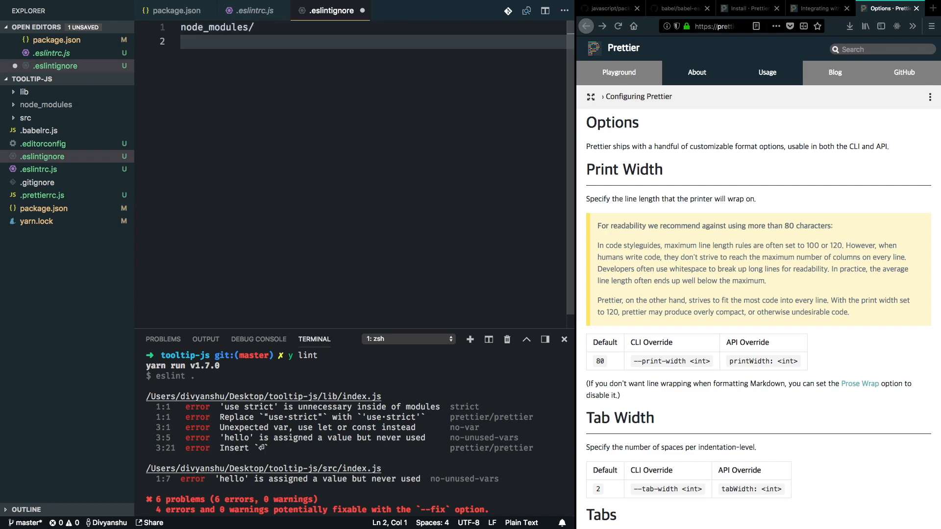
{"action": "type", "text": "lib/"}
{"action": "type", "text": "y lint"}
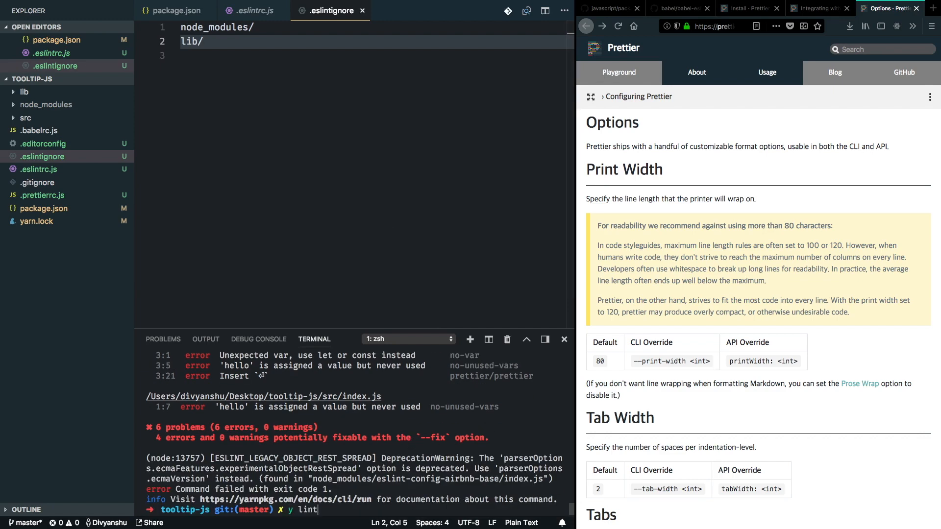
{"action": "key", "text": "Enter"}
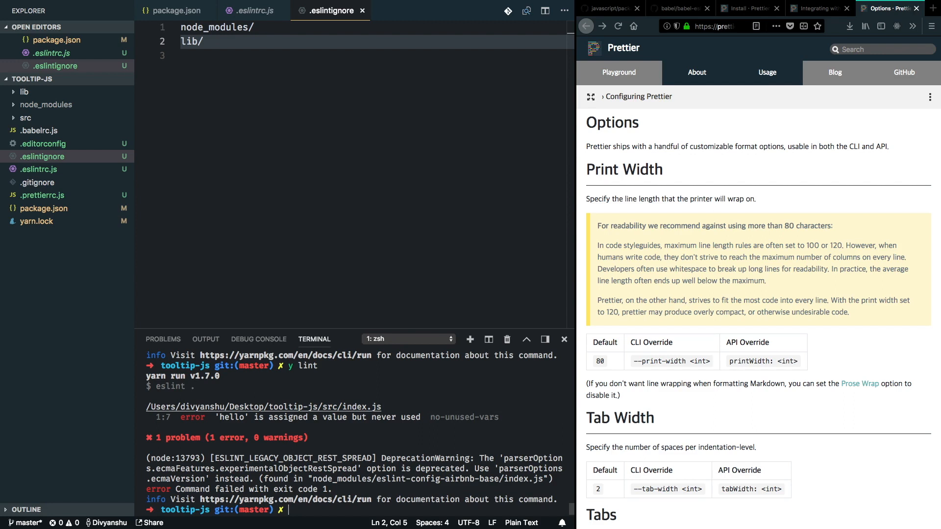
{"action": "mouse_move", "coordinate": [342, 411]}
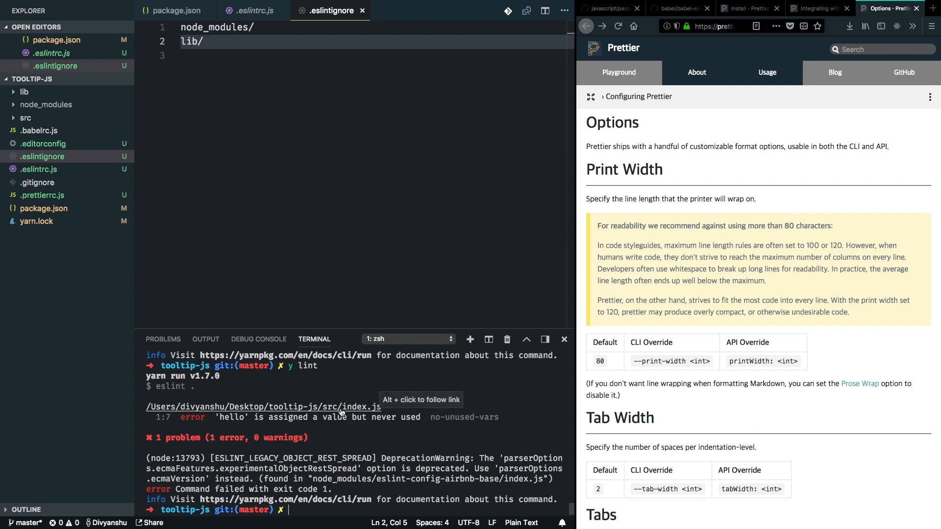
{"action": "mouse_move", "coordinate": [313, 339]}
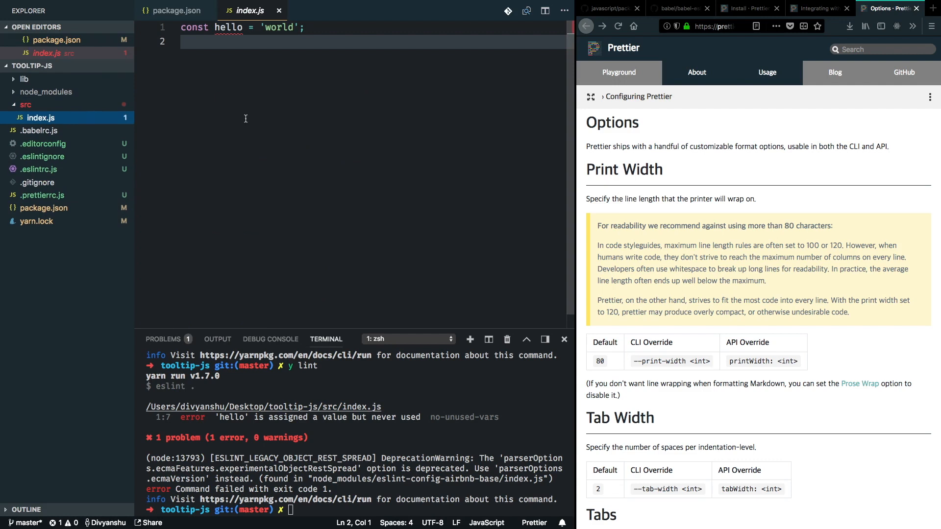
{"action": "mouse_move", "coordinate": [230, 27]}
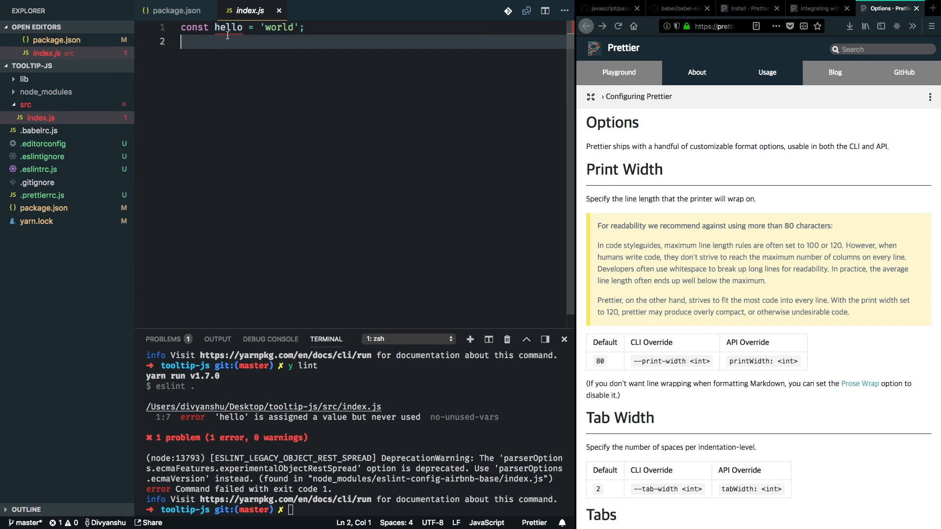
{"action": "mouse_move", "coordinate": [228, 33]}
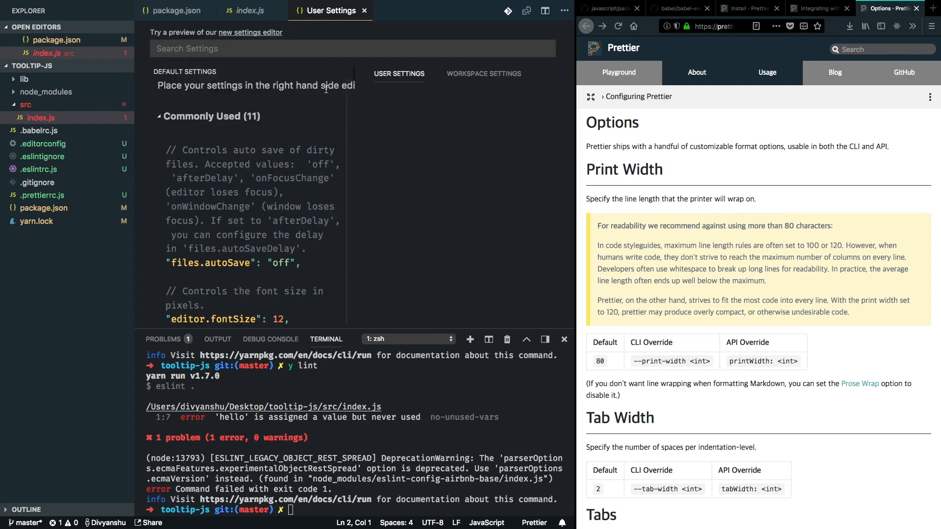
Switch to Workspace Settings, creating .vscode/settings.json, and search for 'format'
{"action": "left_click", "coordinate": [484, 73]}
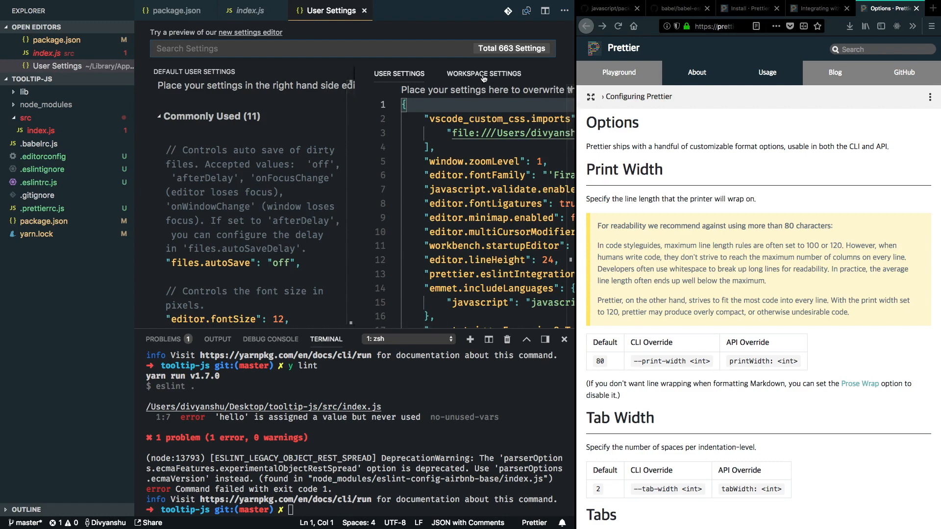
{"action": "mouse_move", "coordinate": [485, 78]}
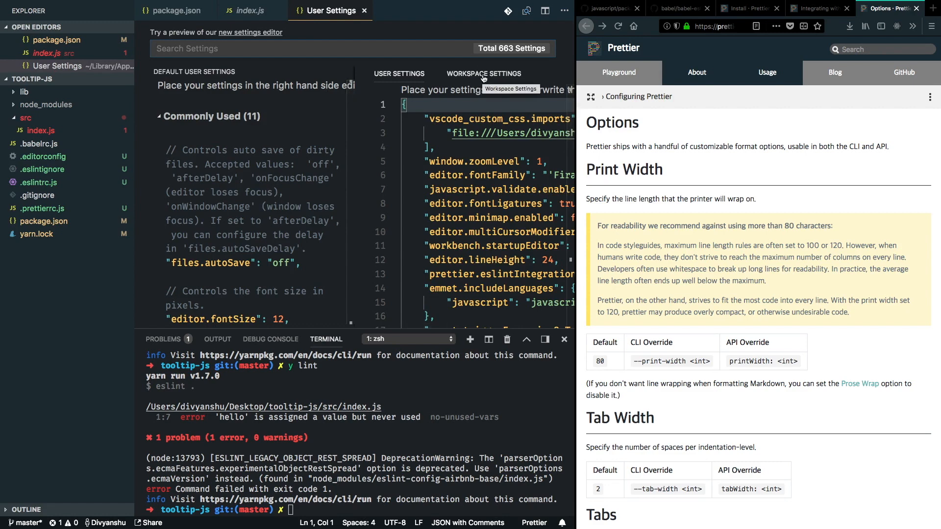
{"action": "left_click", "coordinate": [484, 73]}
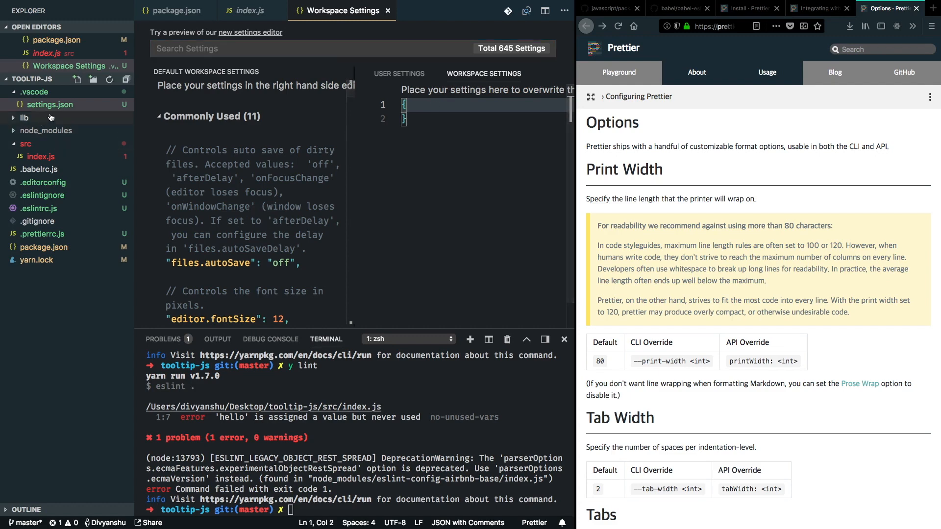
{"action": "mouse_move", "coordinate": [59, 119]}
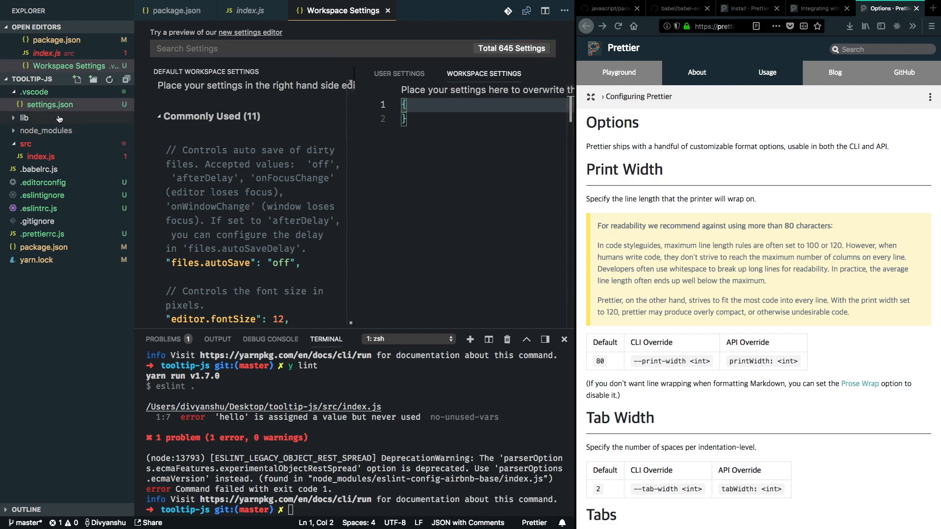
{"action": "mouse_move", "coordinate": [49, 104]}
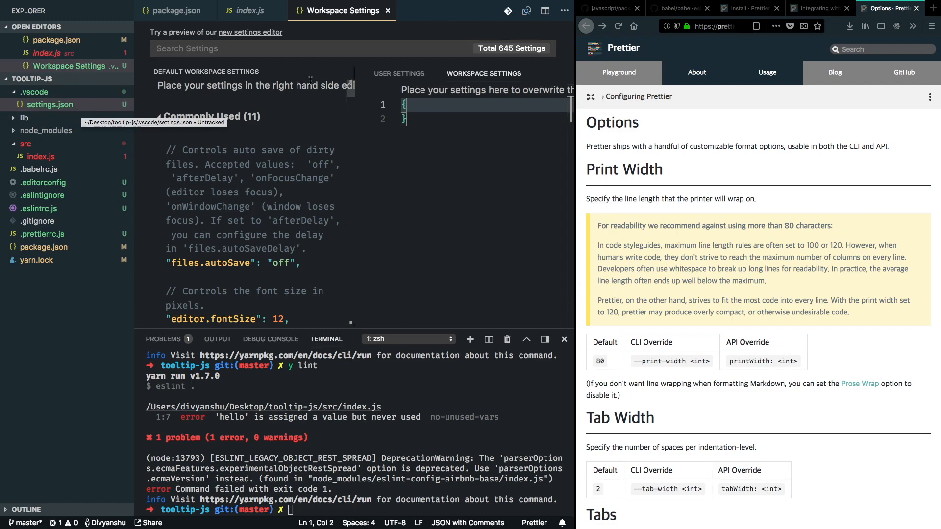
{"action": "key", "text": "Enter"}
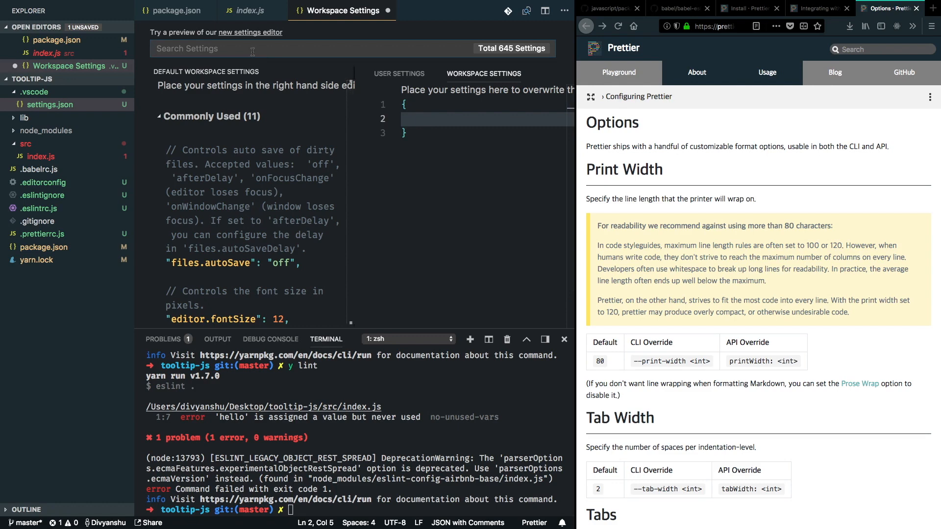
{"action": "type", "text": "format"}
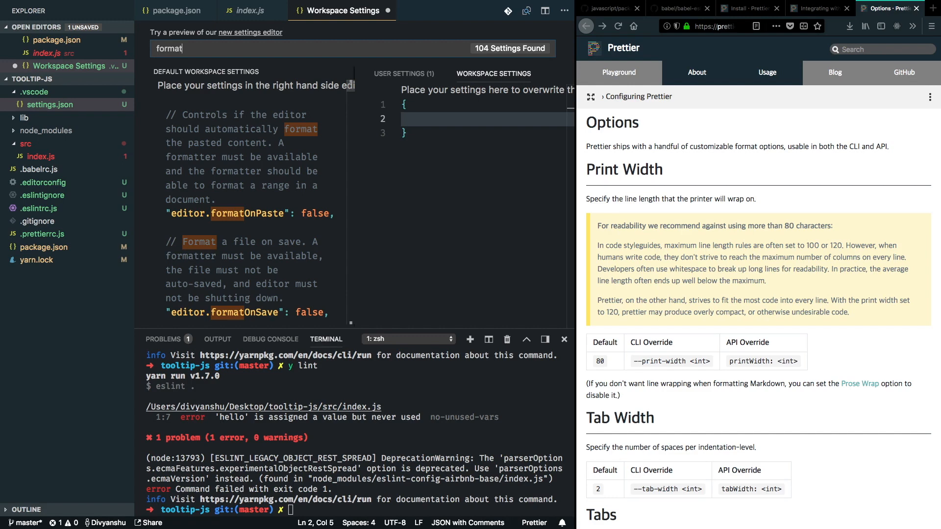
Find editor.formatOnSave in the results and save the workspace settings
{"action": "scroll", "scroll_direction": "down", "scroll_amount": 3}
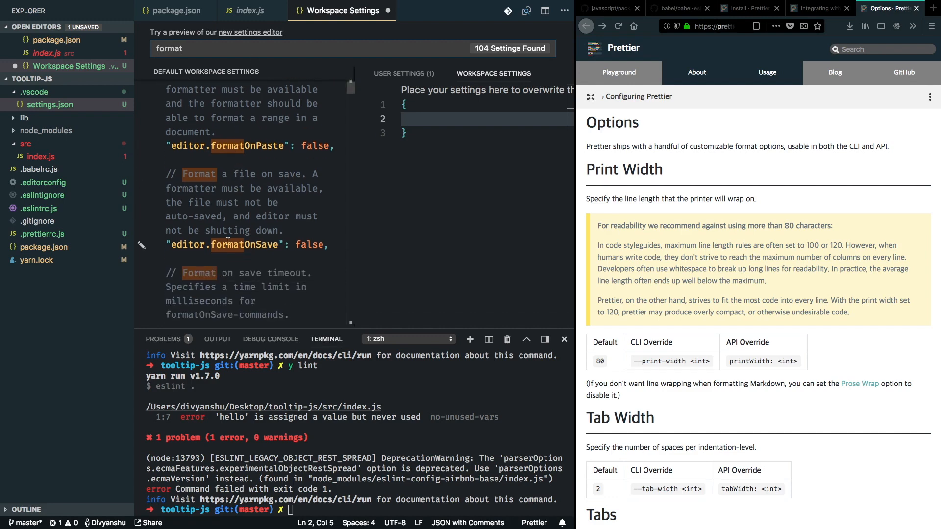
{"action": "mouse_move", "coordinate": [141, 246]}
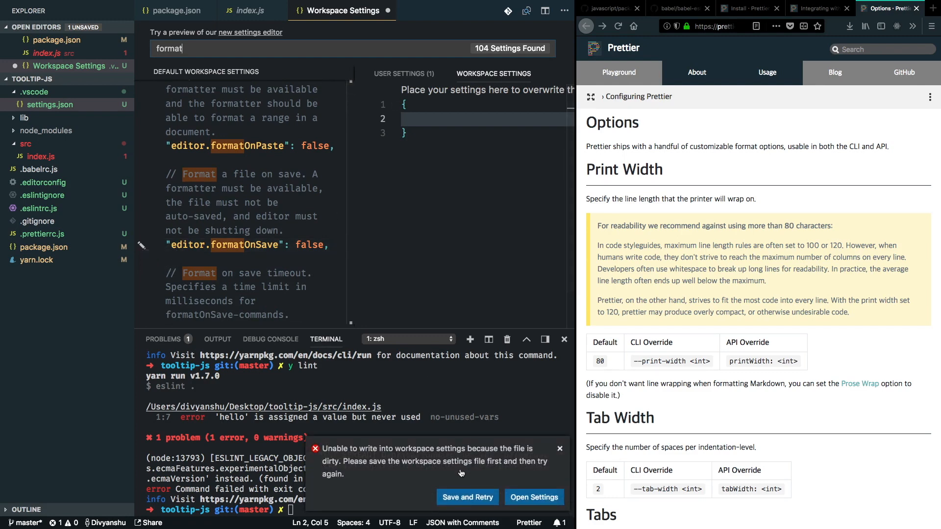
{"action": "mouse_move", "coordinate": [499, 456]}
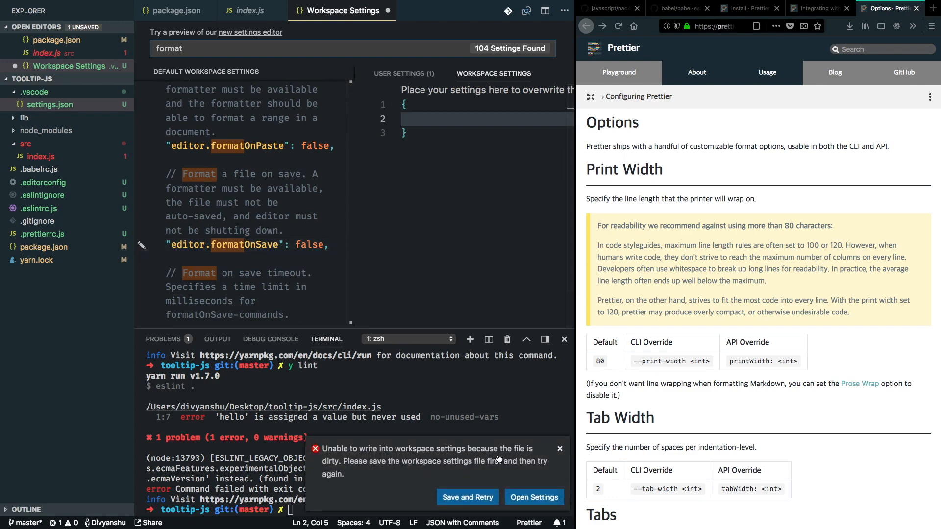
{"action": "mouse_move", "coordinate": [501, 468]}
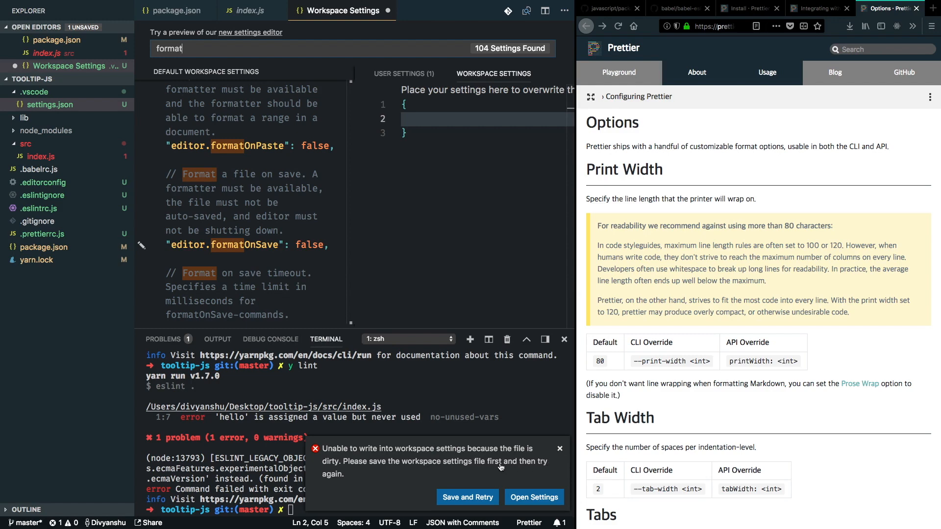
{"action": "left_click", "coordinate": [560, 449]}
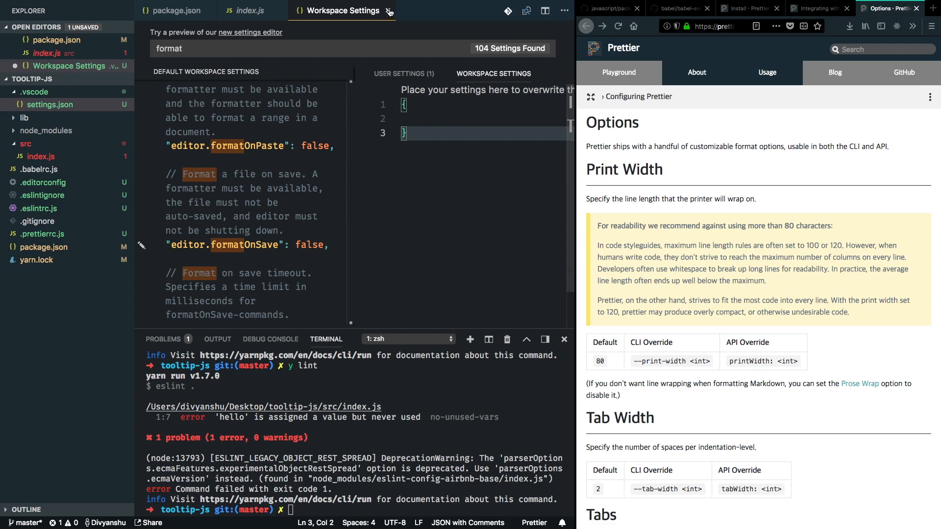
{"action": "left_click", "coordinate": [389, 11]}
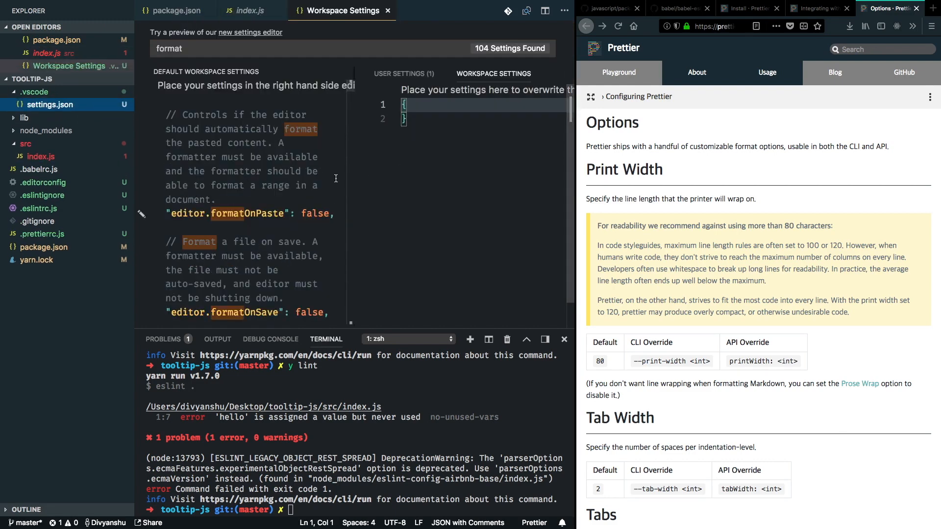
{"action": "mouse_move", "coordinate": [123, 196]}
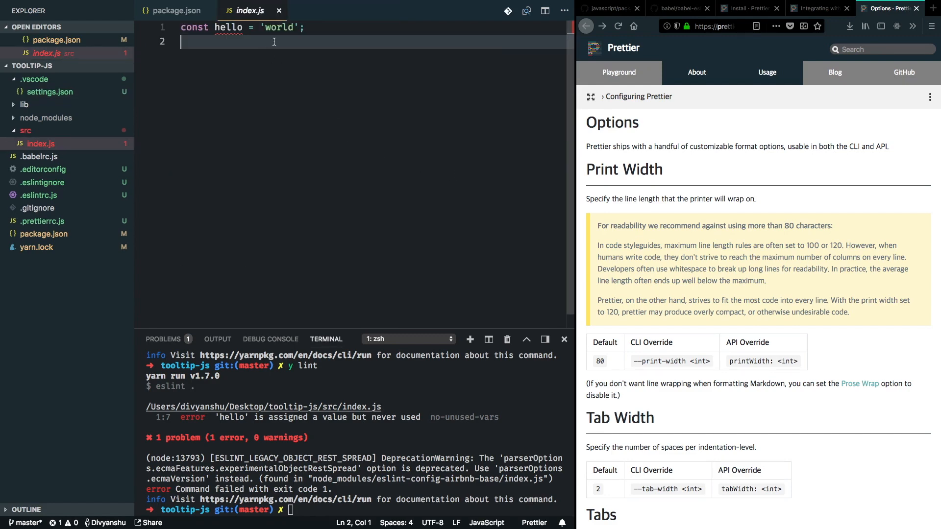
Split the const hello = 'world' statement in src/index.js across several messy lines
{"action": "left_click", "coordinate": [312, 27]}
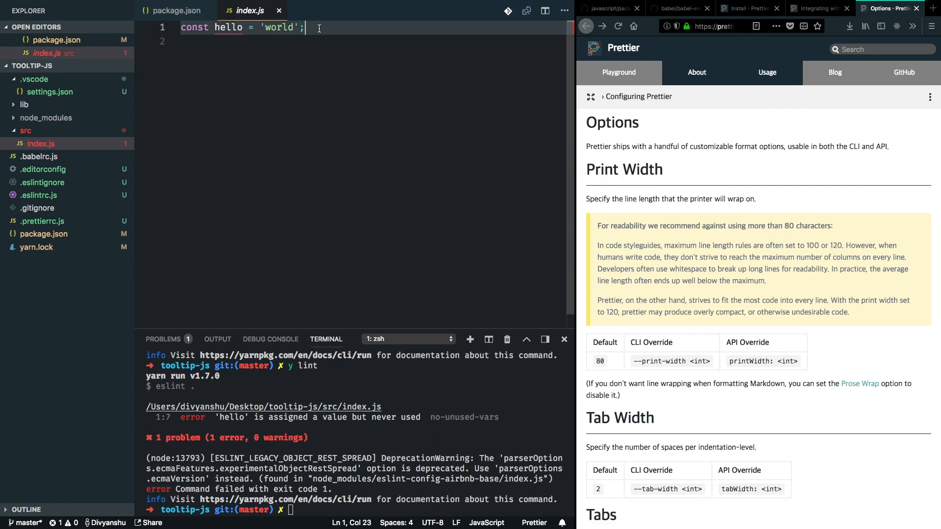
{"action": "key", "text": "Backspace"}
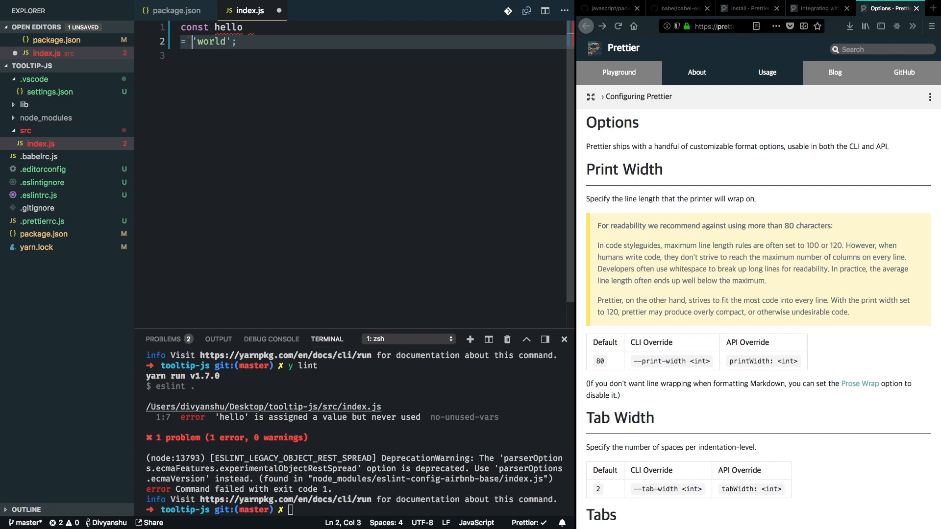
{"action": "key", "text": "Enter"}
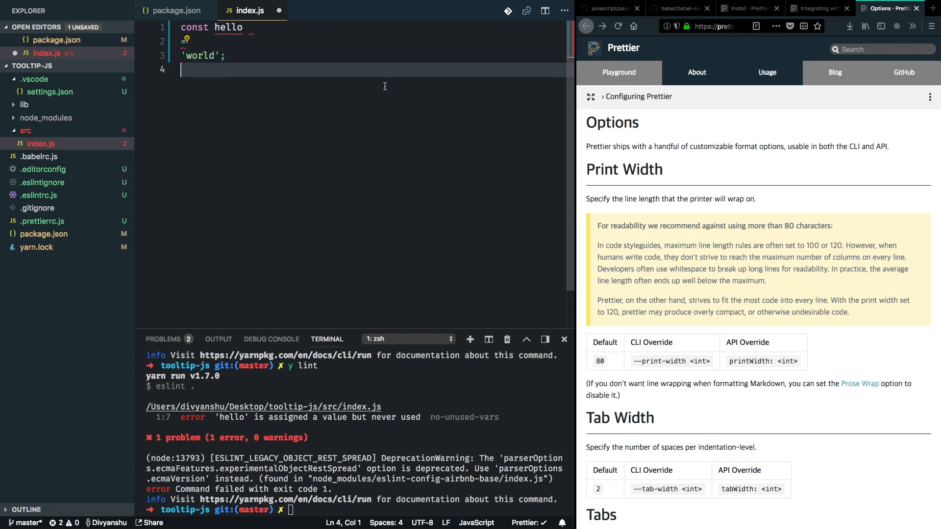